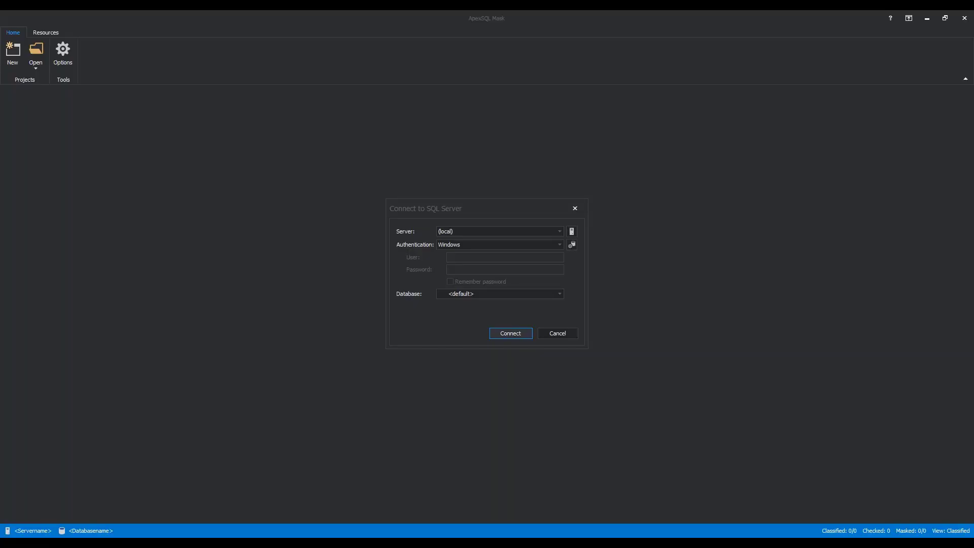
pyautogui.moveTo(526, 208)
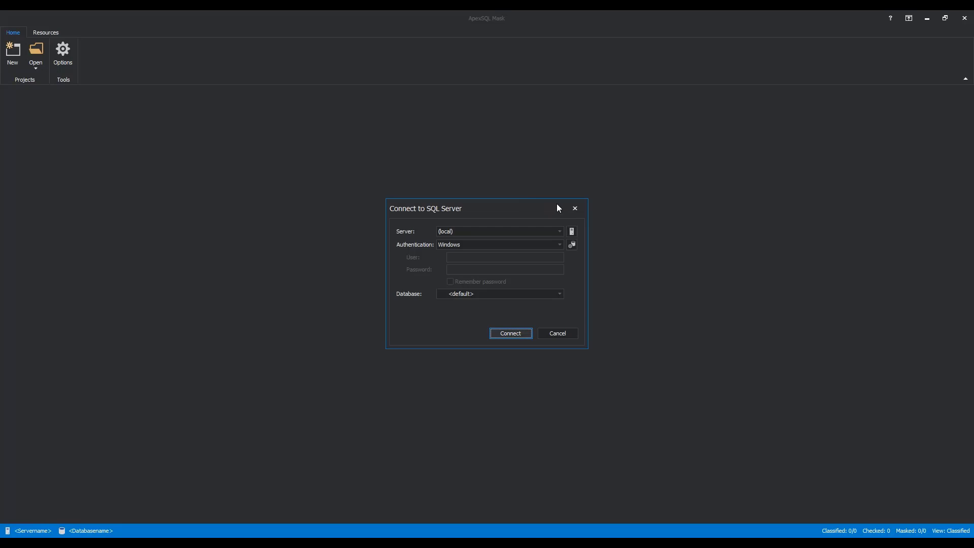
pyautogui.moveTo(566, 231)
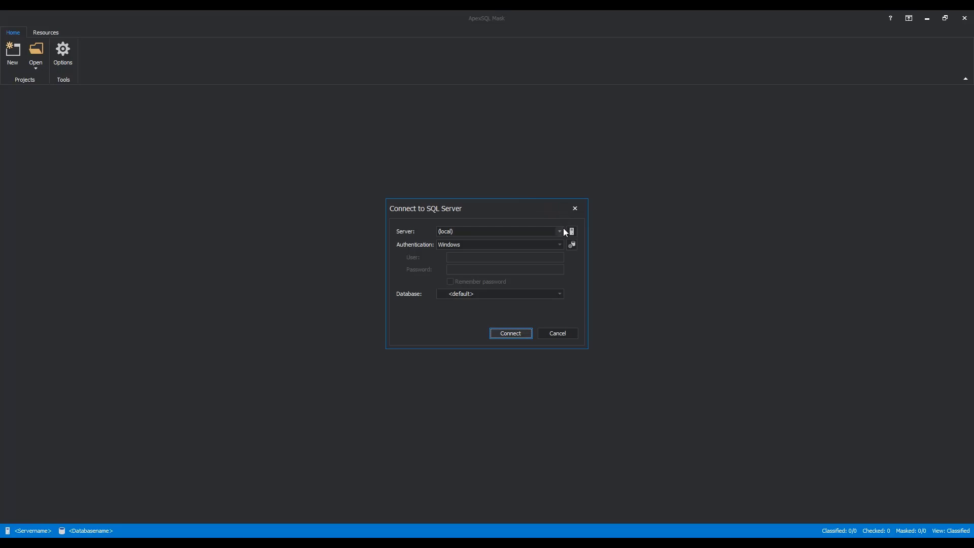
# Choose the SQLSERVER2019 server with Windows authentication and the AdventureWorksLT2019 database.
pyautogui.click(559, 232)
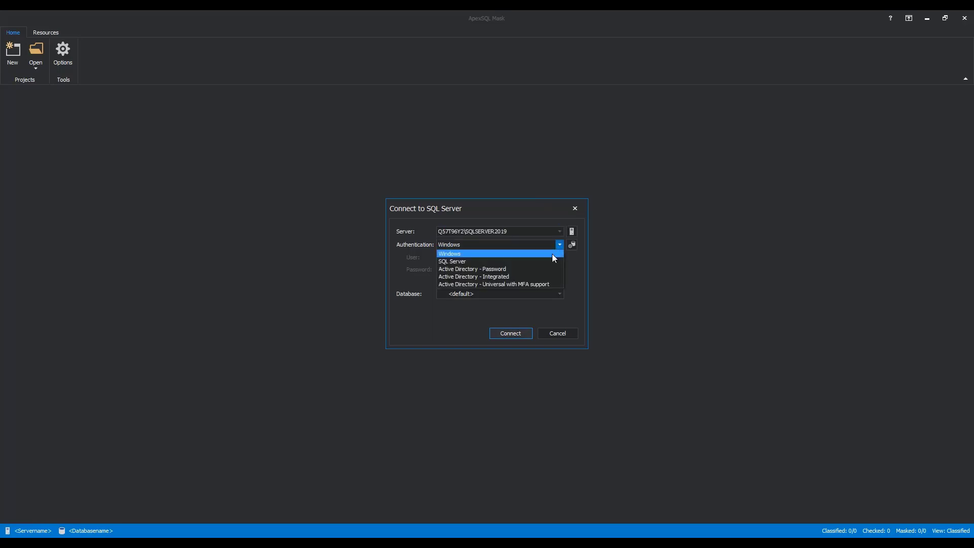
pyautogui.moveTo(543, 262)
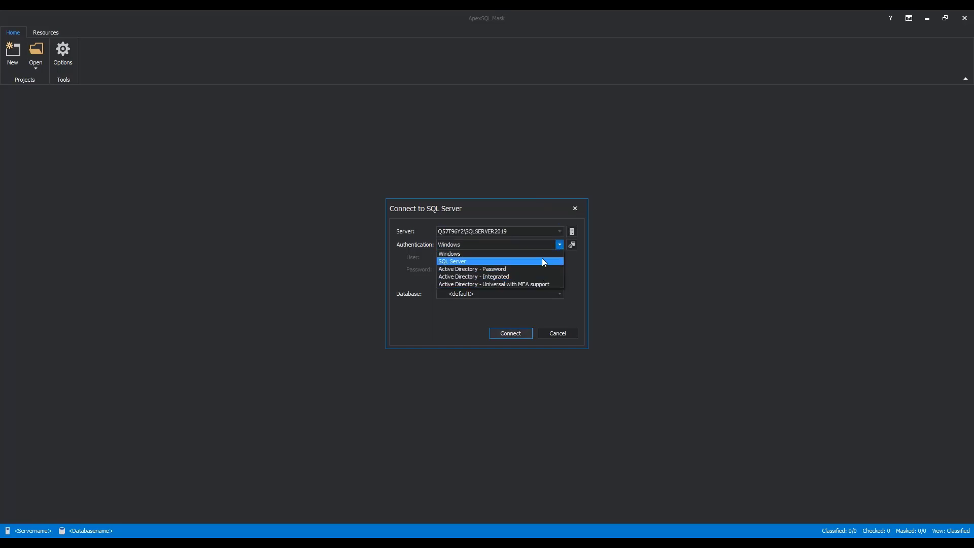
pyautogui.click(449, 254)
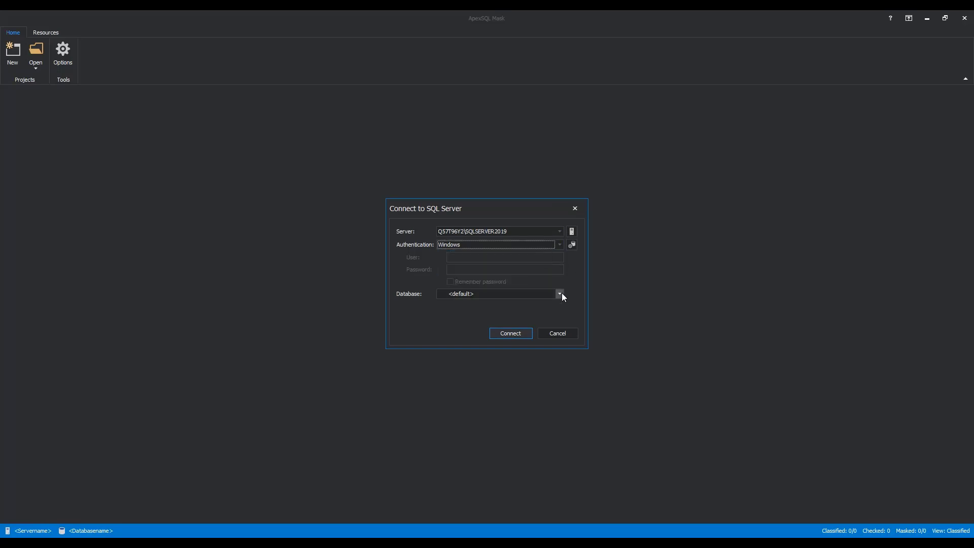
pyautogui.click(558, 294)
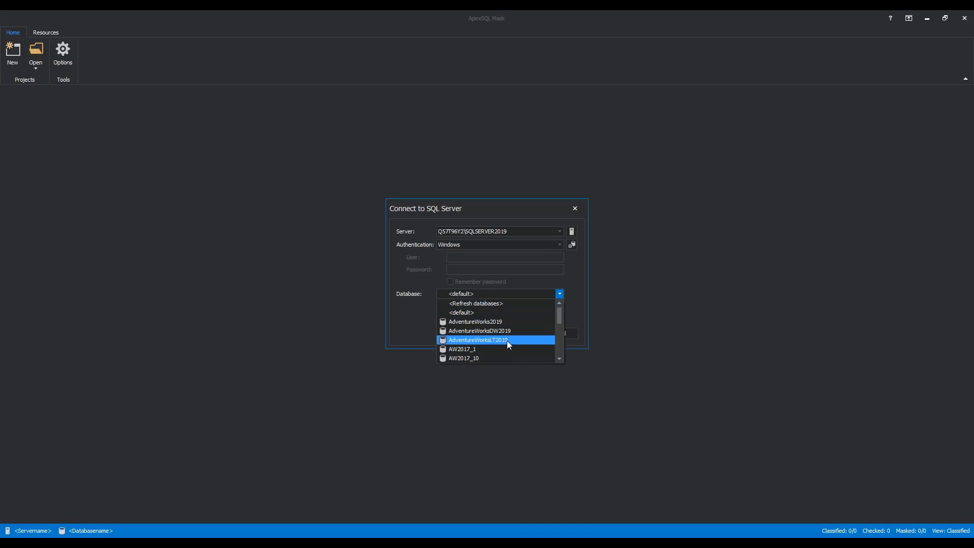
pyautogui.click(496, 340)
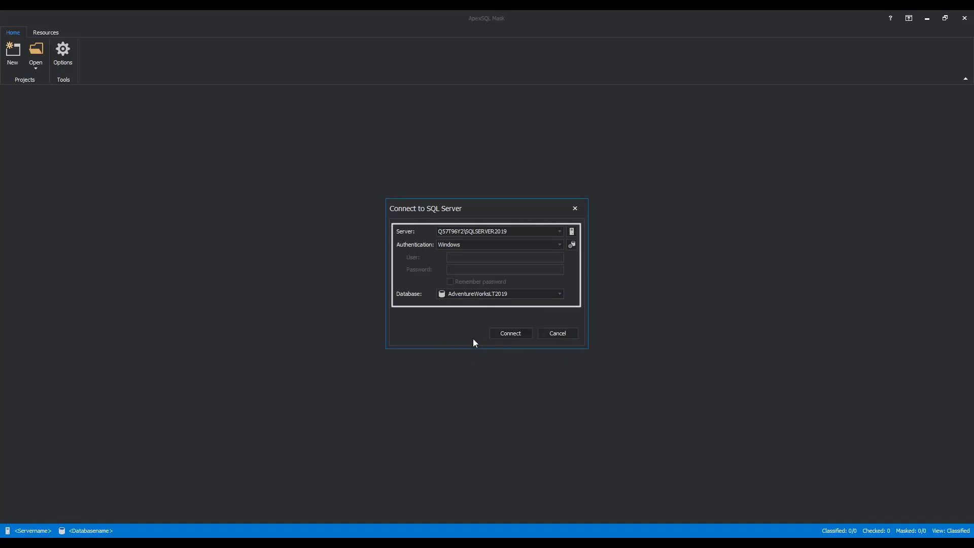
pyautogui.moveTo(507, 339)
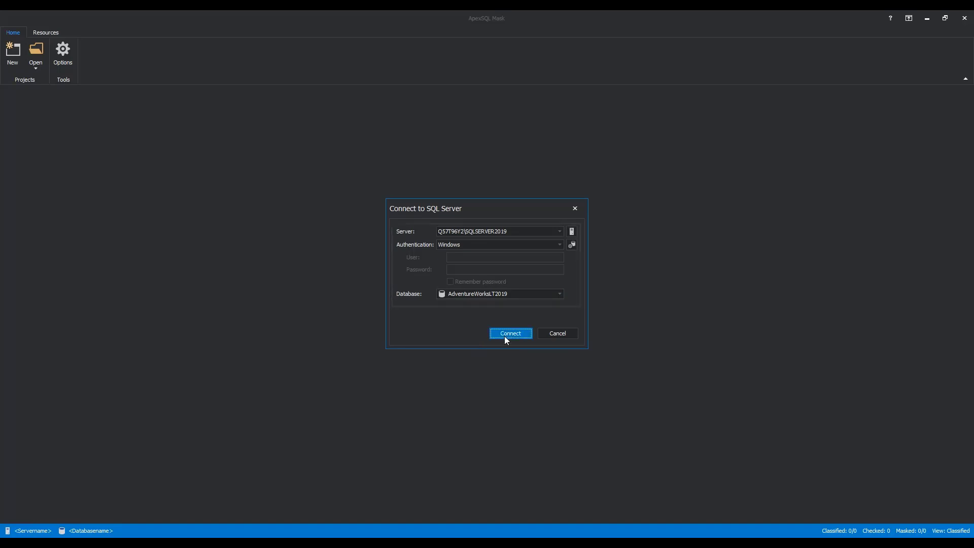
# Connect to AdventureWorksLT2019 and preview the SalesLT.Customer Title column's masked values.
pyautogui.click(511, 333)
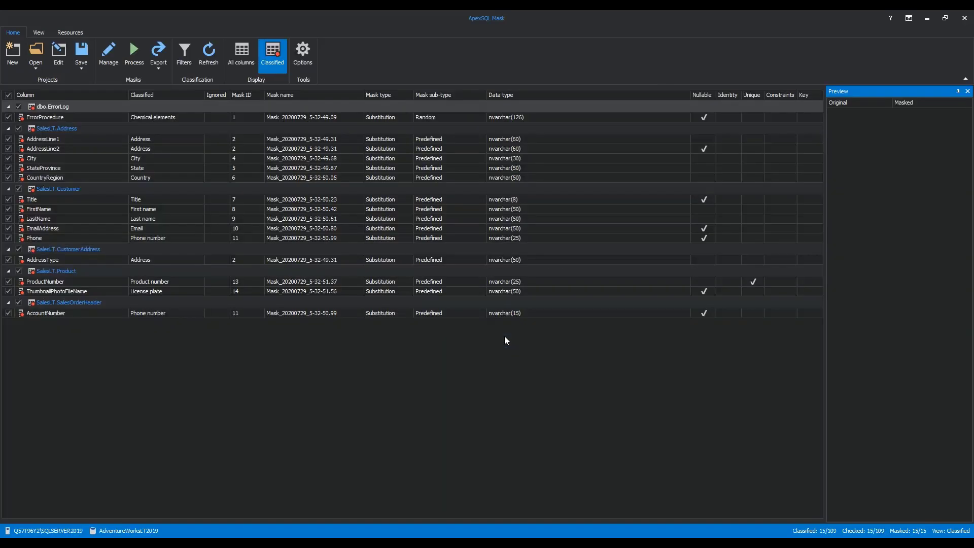
pyautogui.moveTo(434, 514)
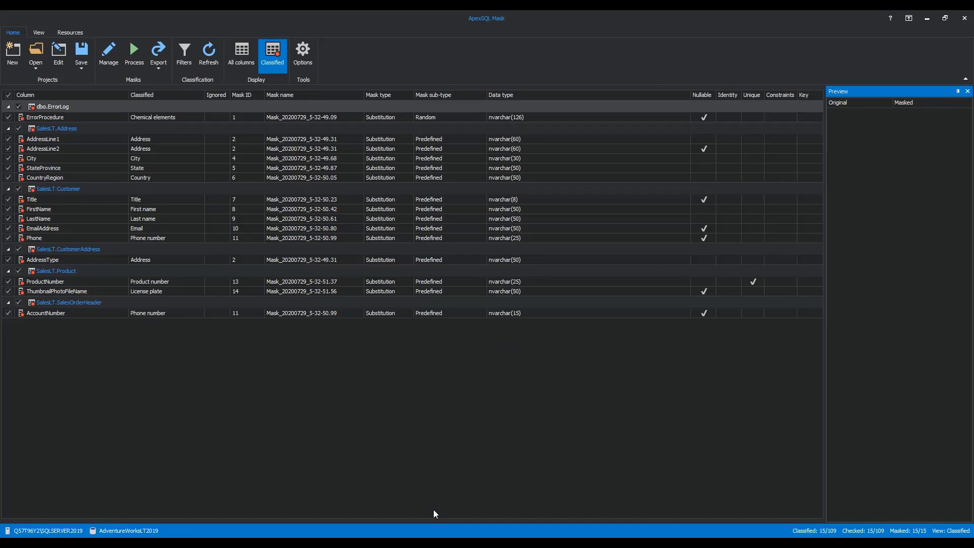
pyautogui.moveTo(431, 529)
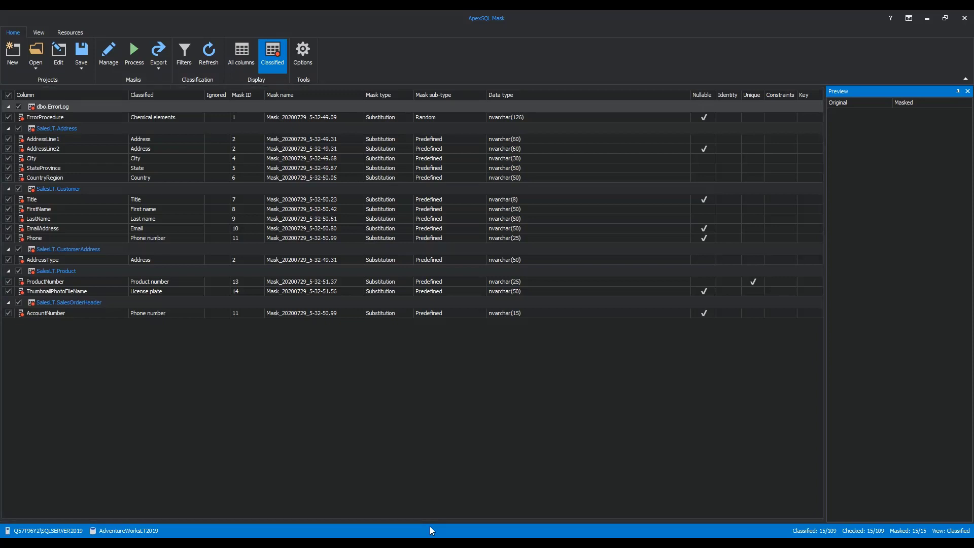
pyautogui.moveTo(20, 209)
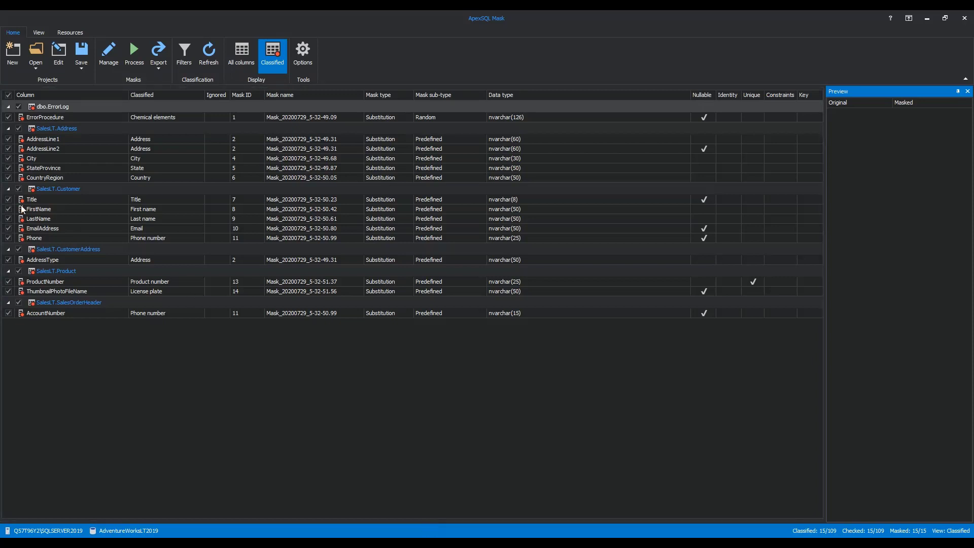
pyautogui.click(31, 199)
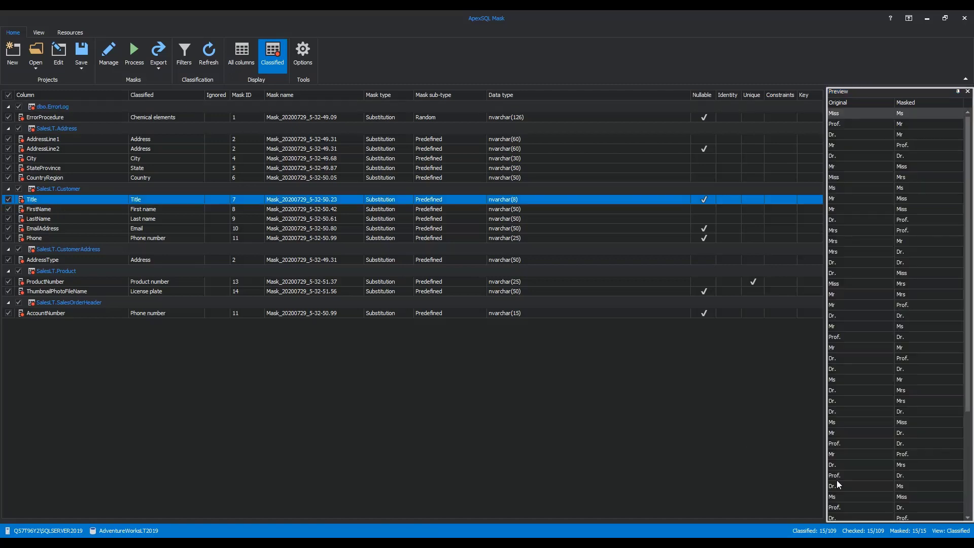
pyautogui.moveTo(890, 530)
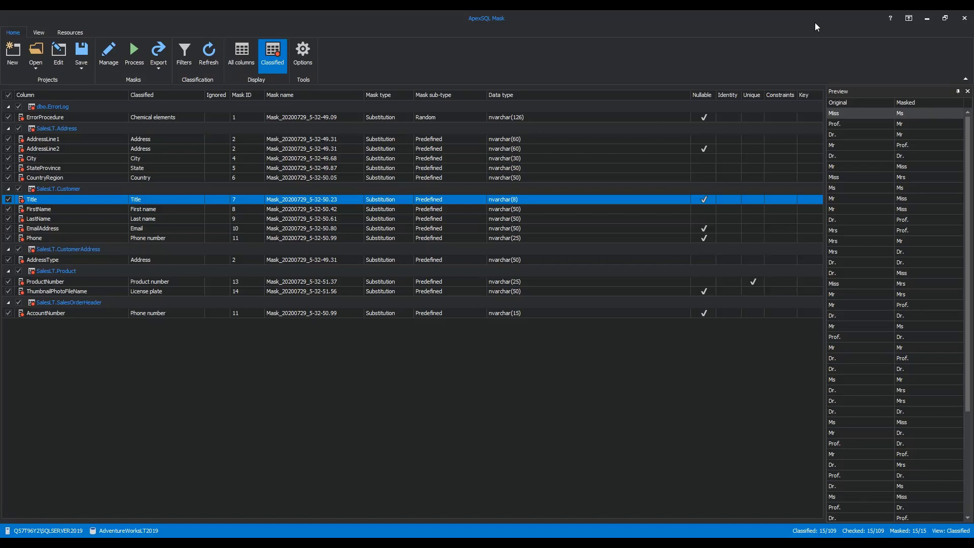
pyautogui.moveTo(239, 18)
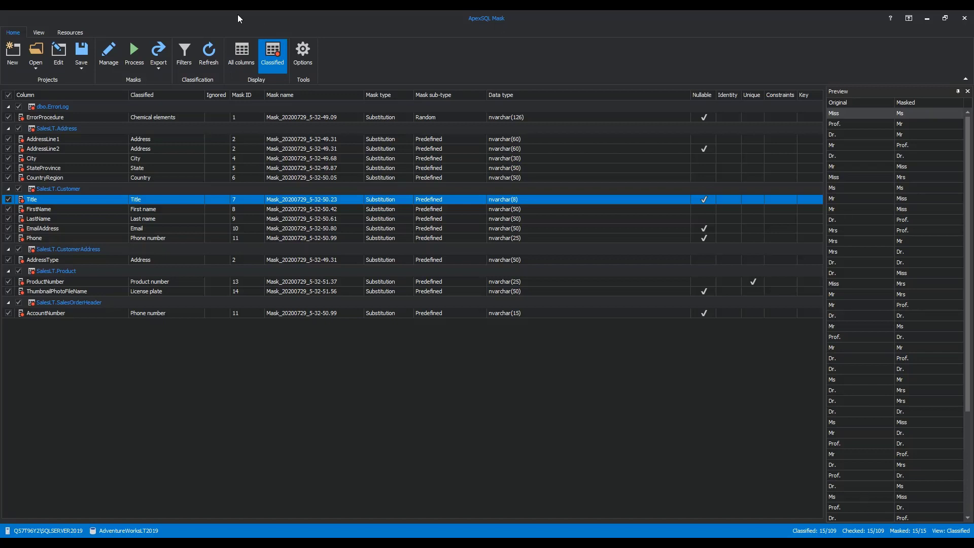
pyautogui.moveTo(241, 55)
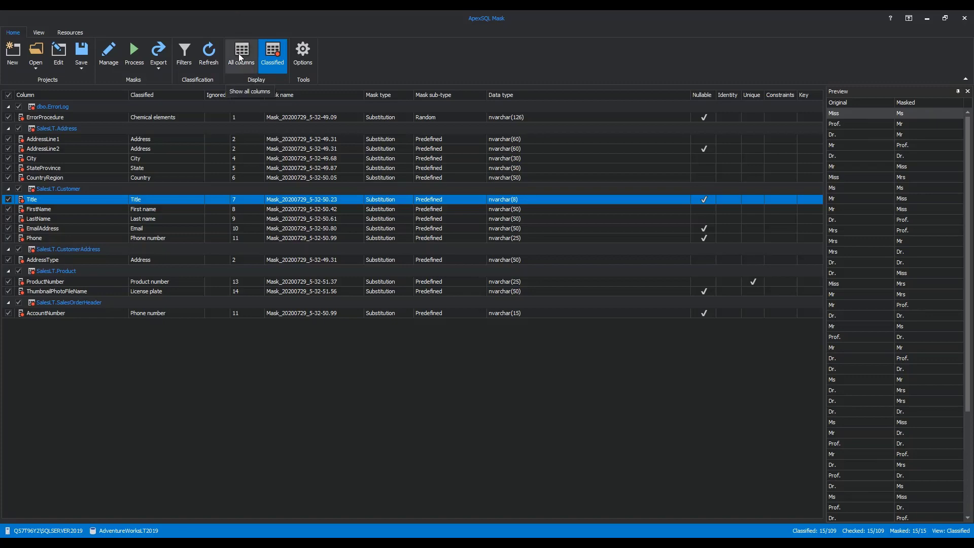
# Show all columns and tick SalesLT.Address PostalCode for masking as manually classified.
pyautogui.click(242, 53)
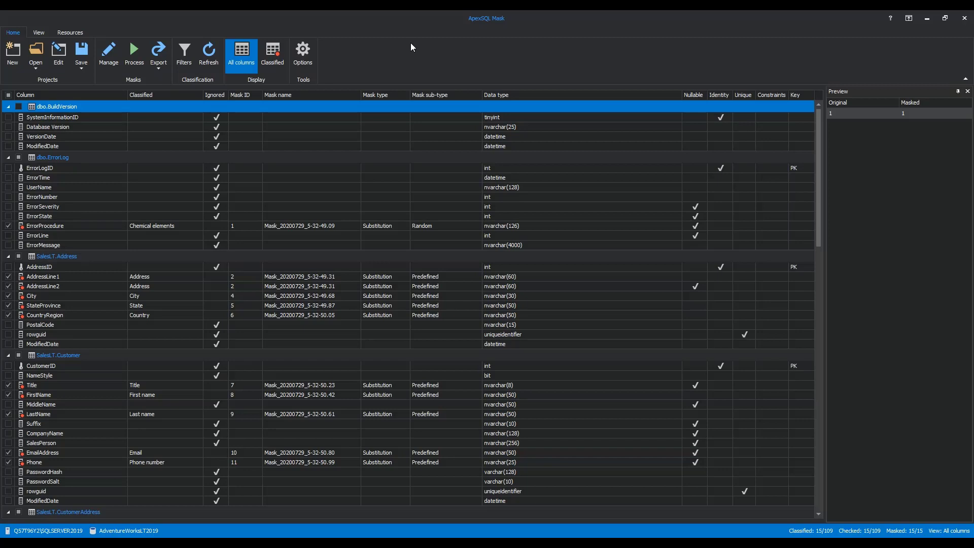
pyautogui.moveTo(290, 112)
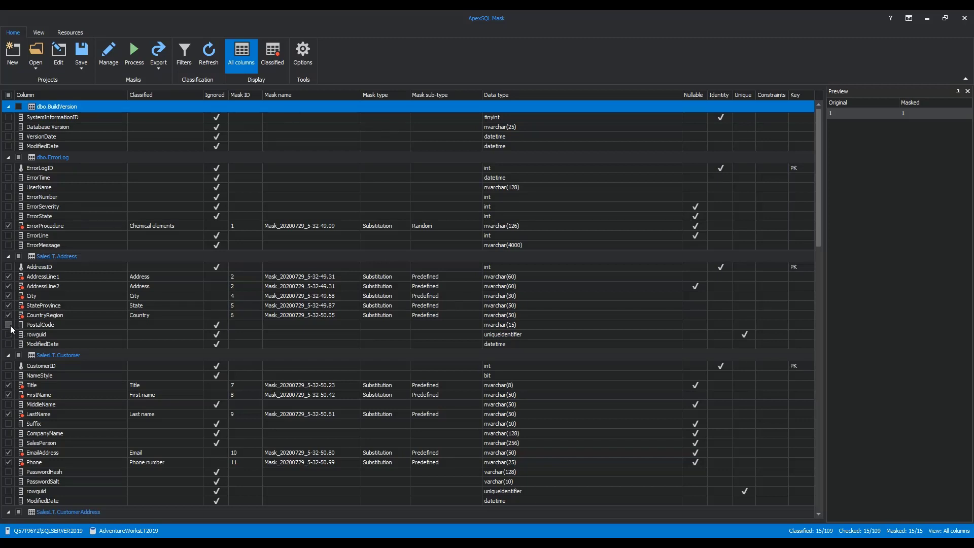
pyautogui.click(8, 325)
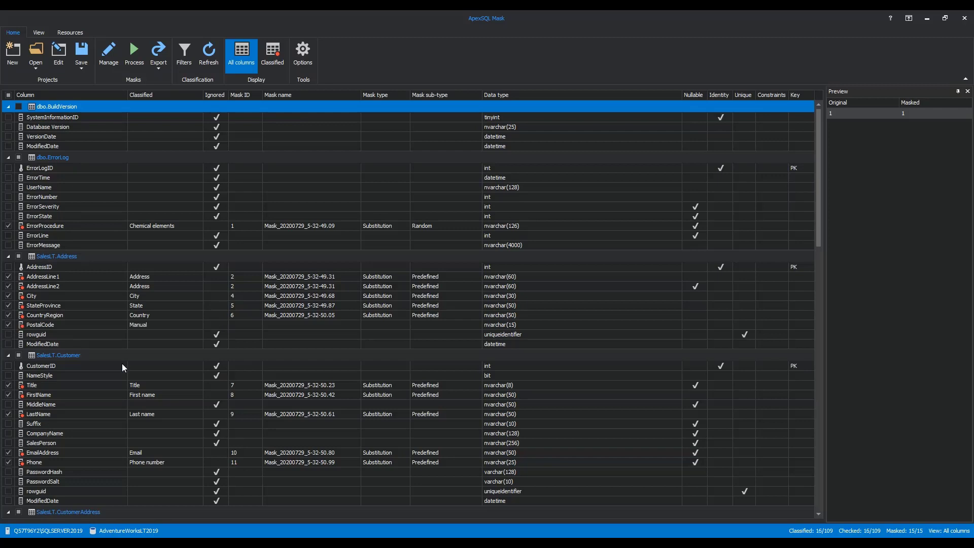
pyautogui.moveTo(120, 330)
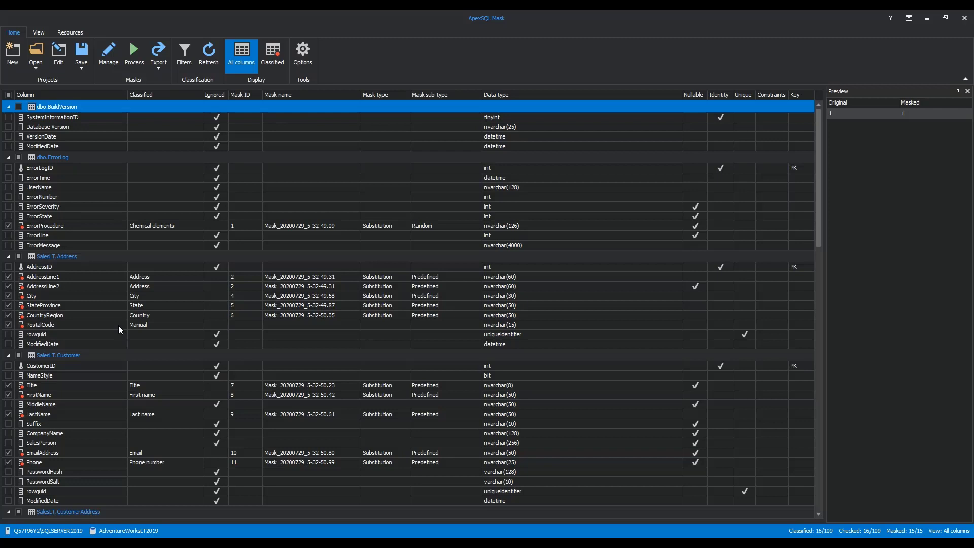
pyautogui.rightClick(41, 325)
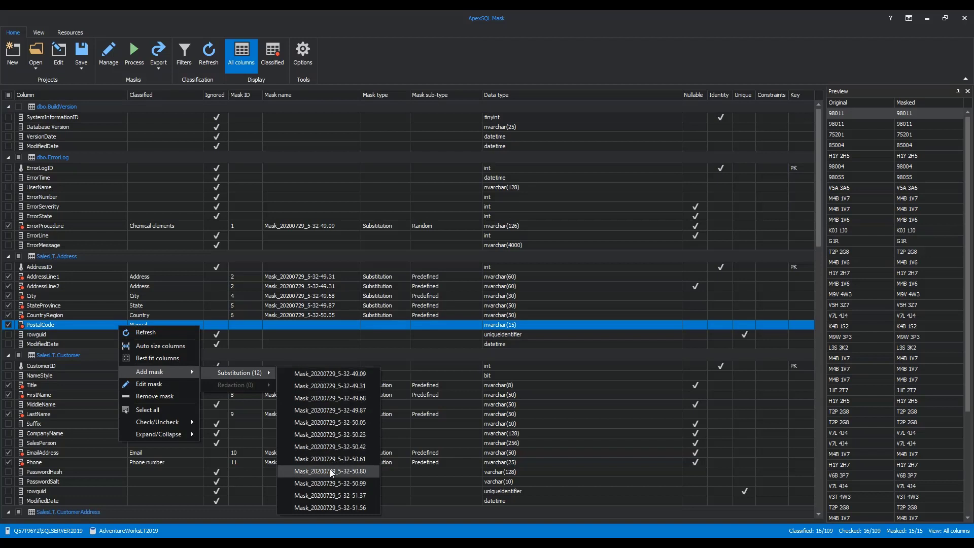
pyautogui.click(327, 471)
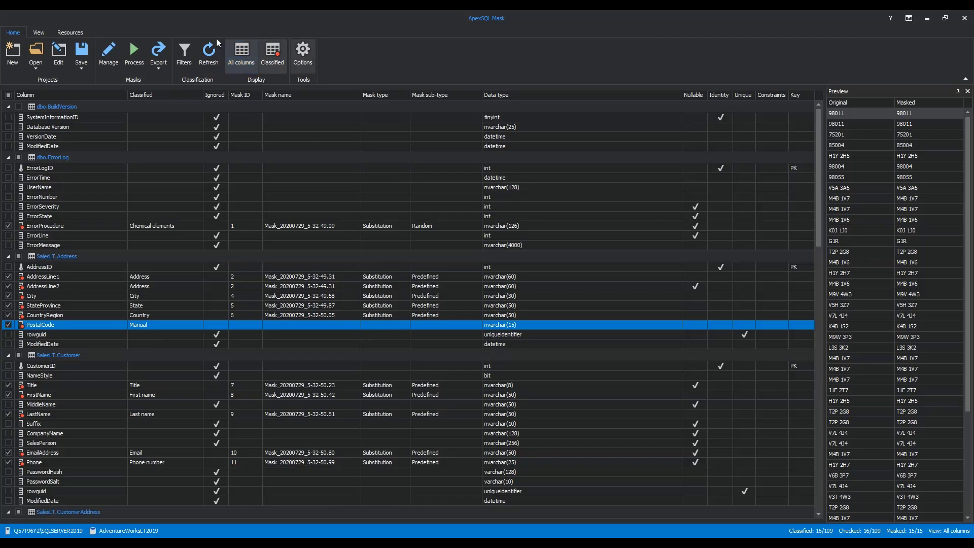
pyautogui.click(107, 54)
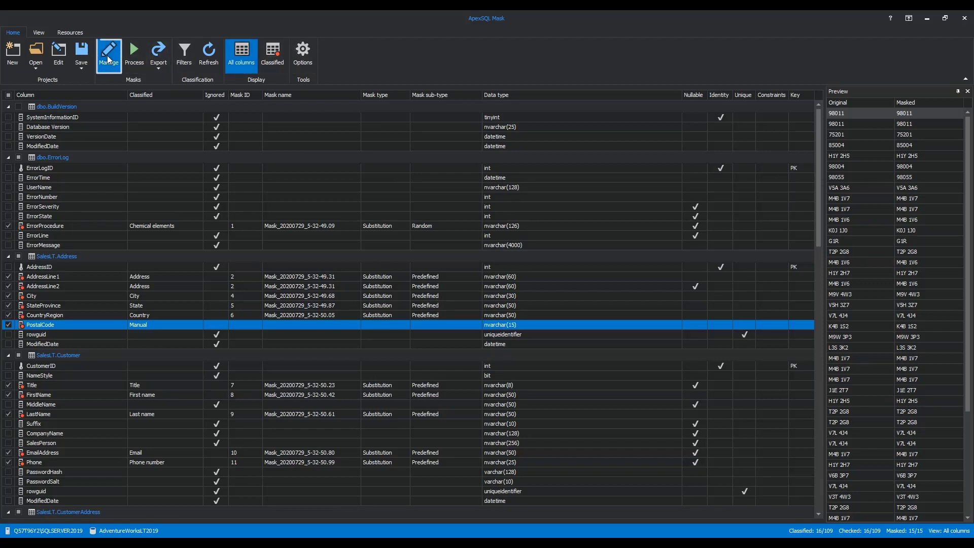
pyautogui.click(109, 53)
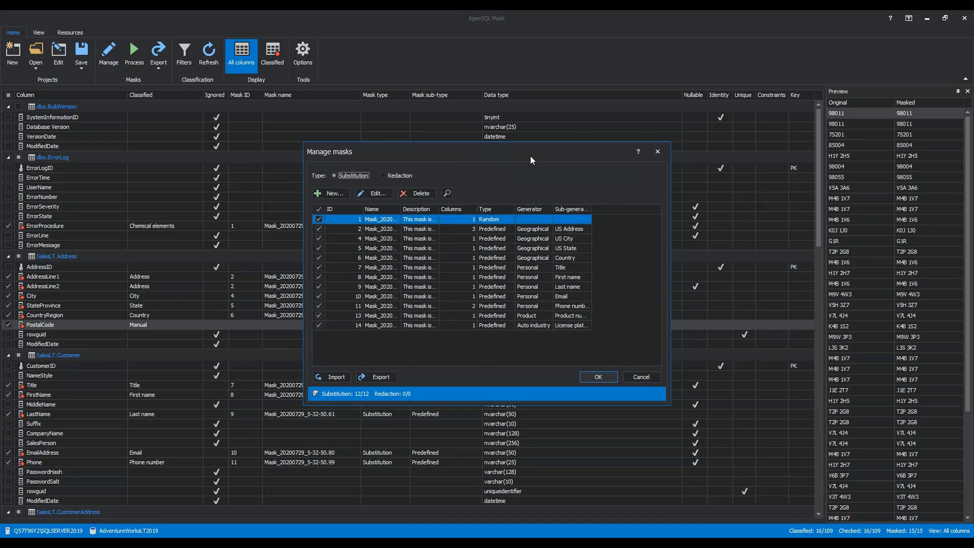
pyautogui.moveTo(364, 181)
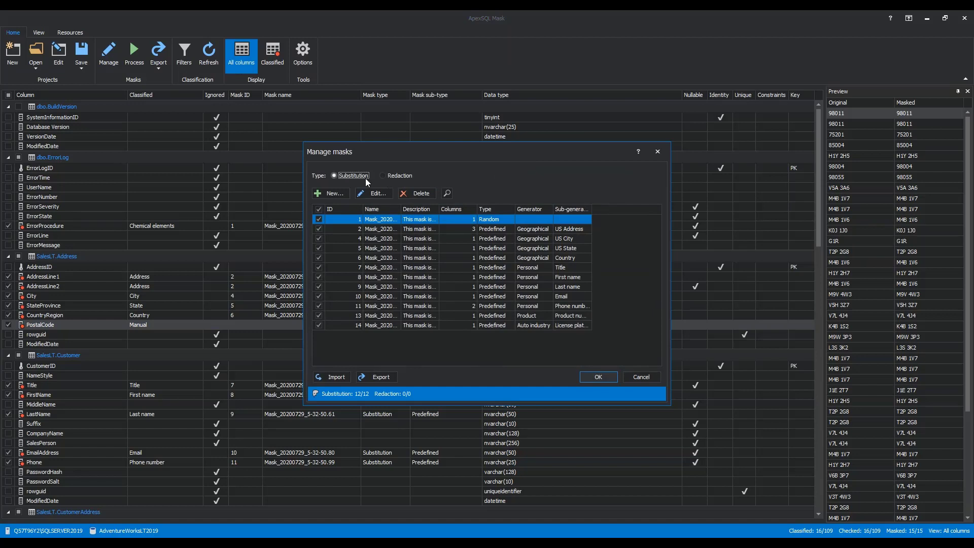
pyautogui.moveTo(353, 181)
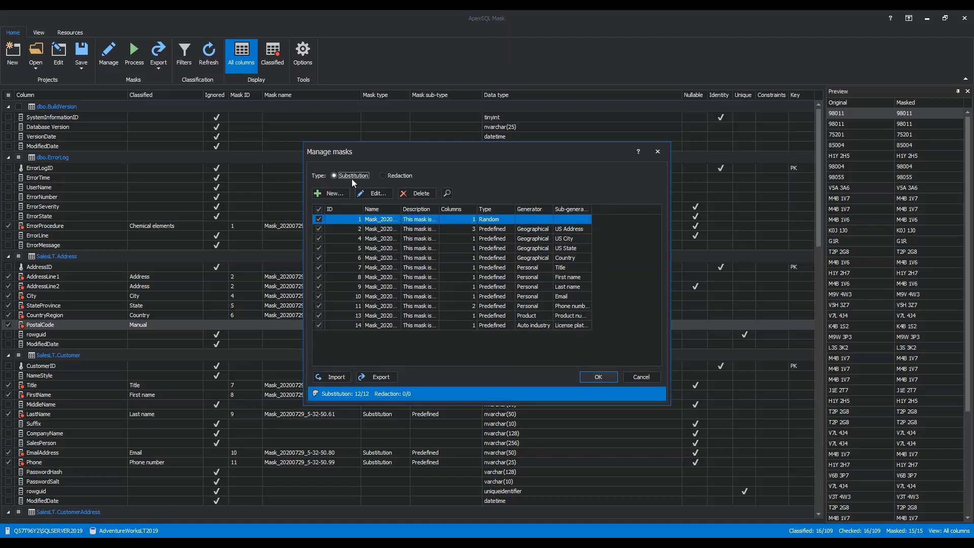
pyautogui.moveTo(466, 186)
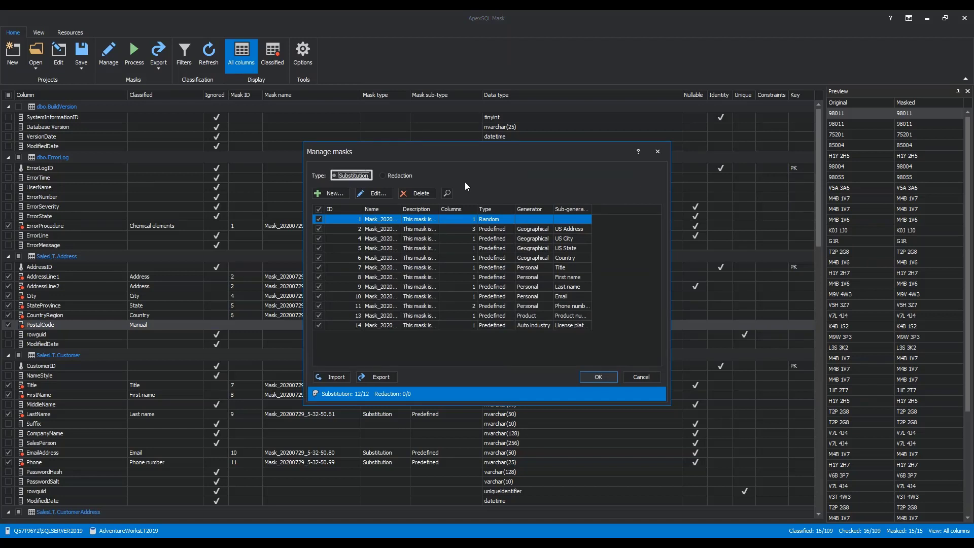
pyautogui.moveTo(355, 182)
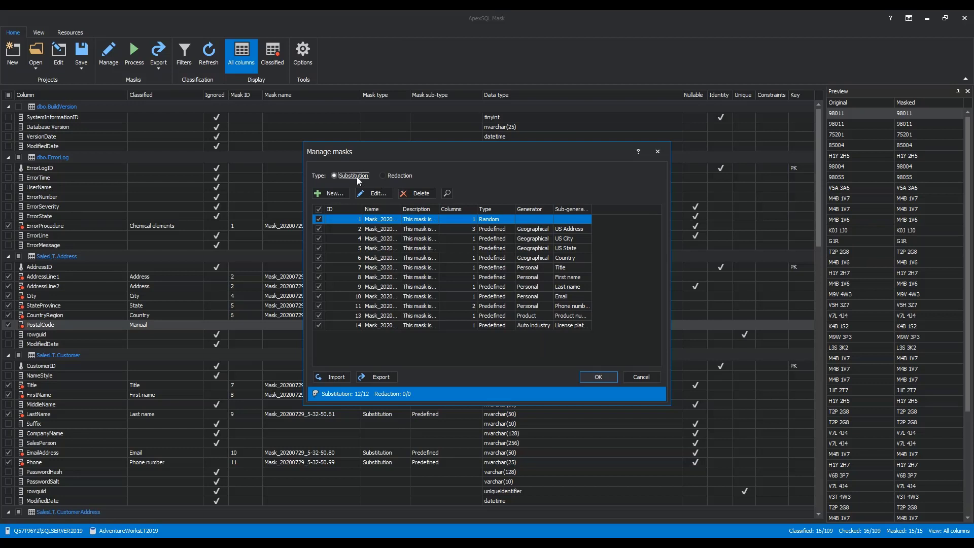
pyautogui.moveTo(354, 181)
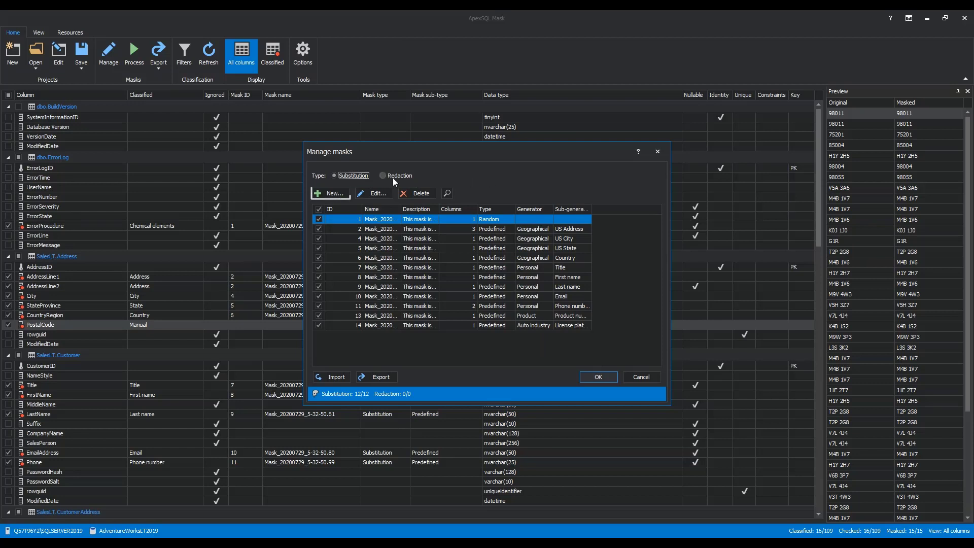
# Start a new mask named 'Subs' with the description 'Substitution mask uses generatores to masks the data'.
pyautogui.click(331, 193)
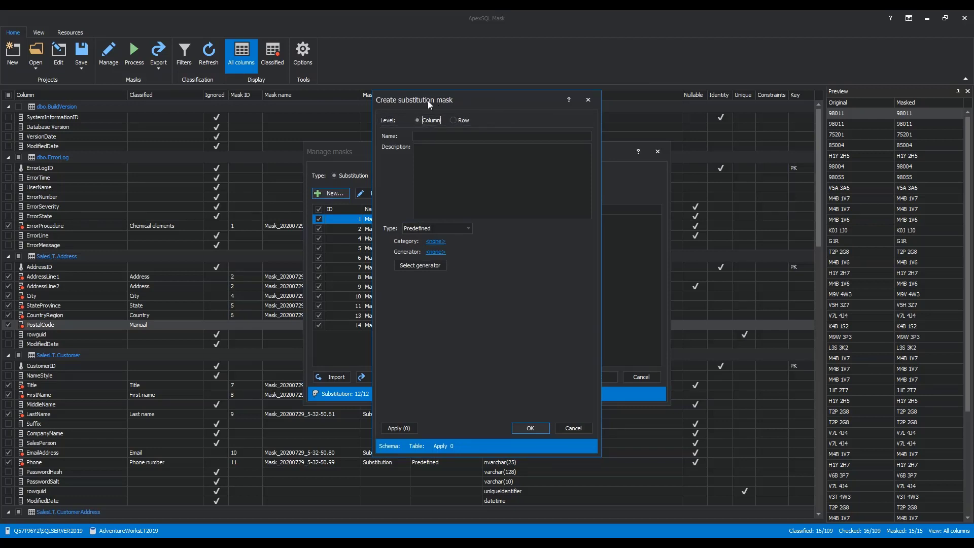
pyautogui.moveTo(420, 128)
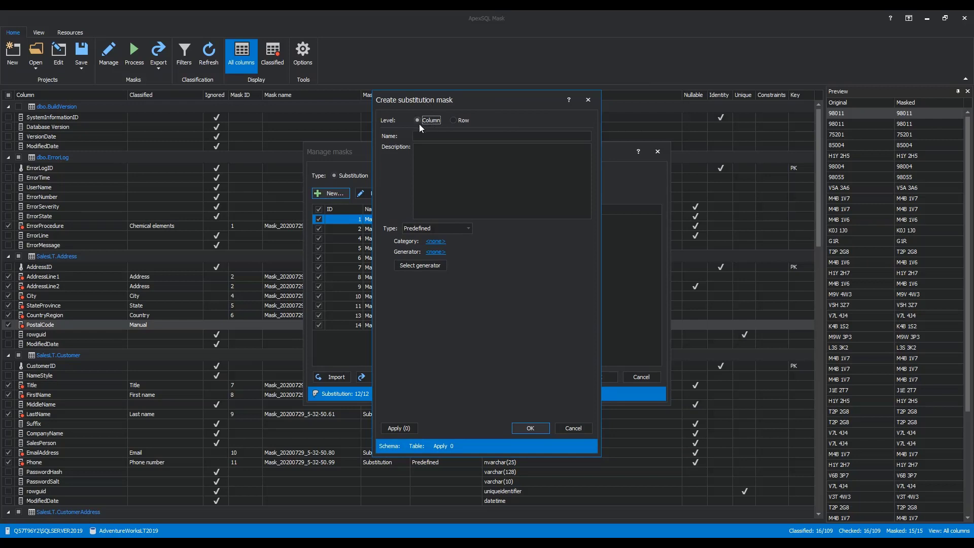
pyautogui.write('Substitution mask')
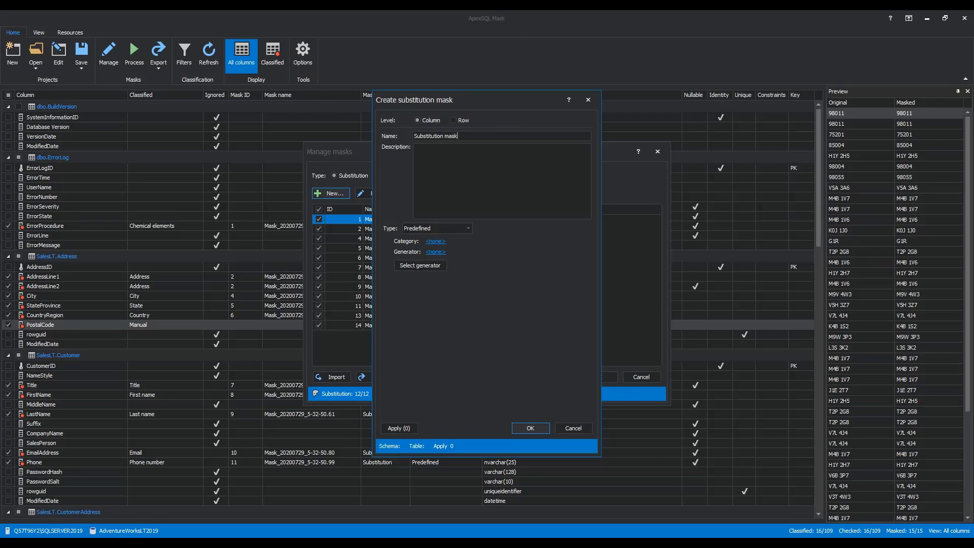
pyautogui.write('Substitution mask uses generatores to masks the data')
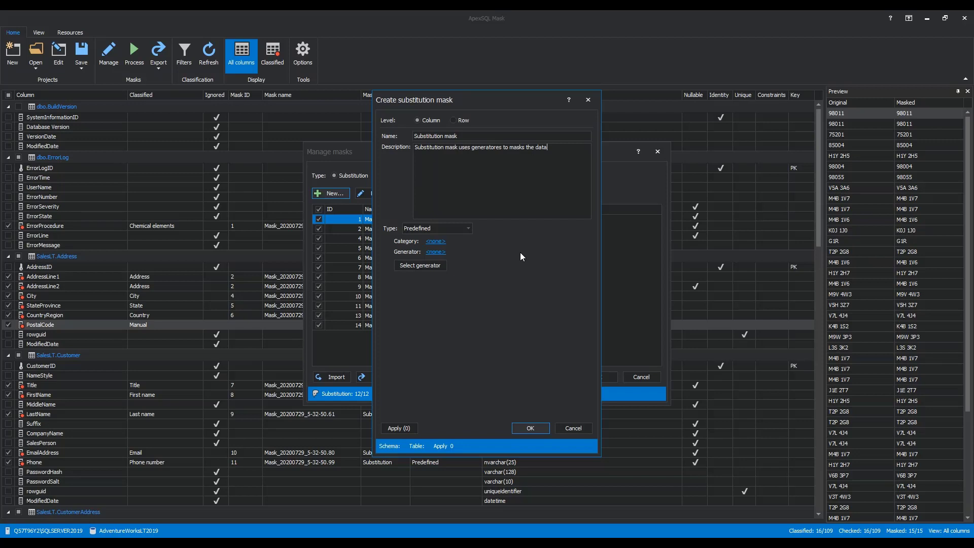
# Set the substitution type to Specific value with the fixed value x.
pyautogui.click(468, 229)
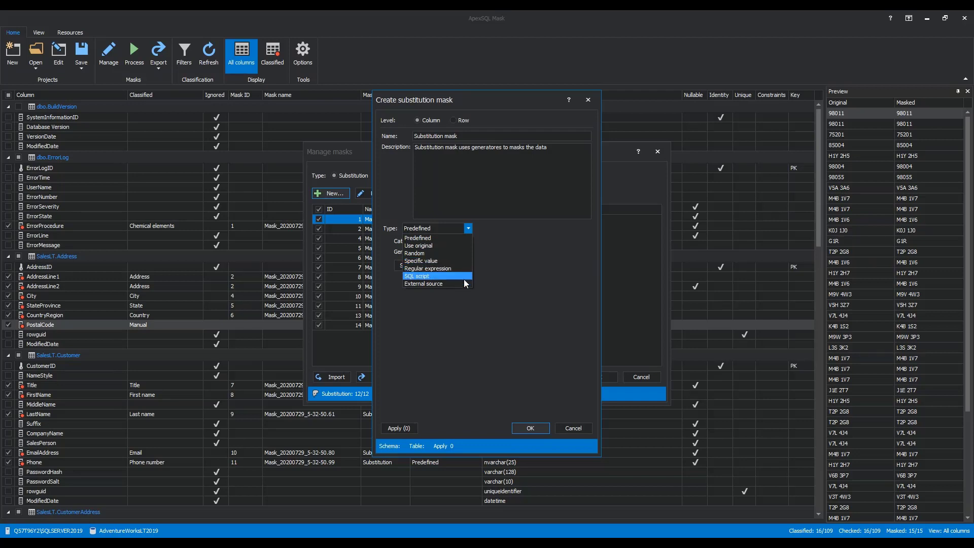
pyautogui.moveTo(438, 285)
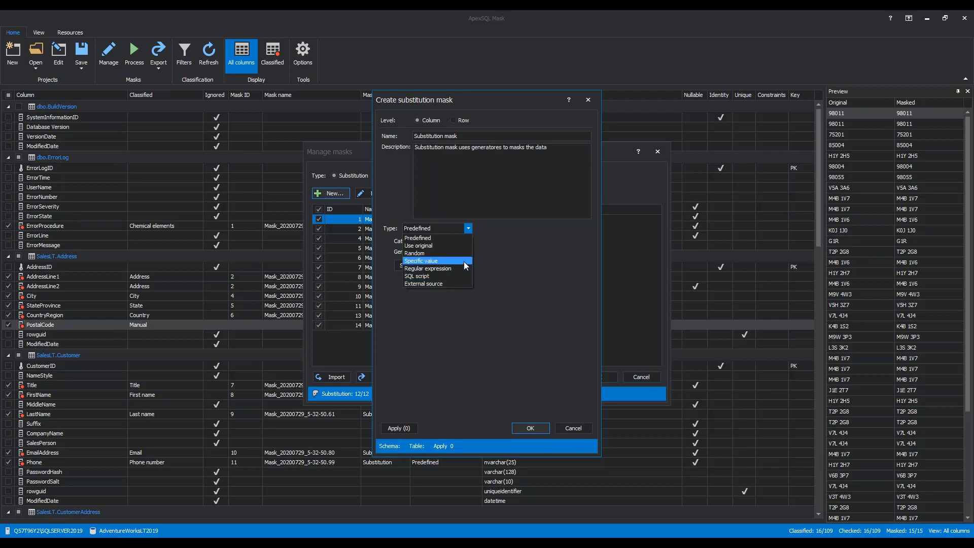
pyautogui.click(421, 260)
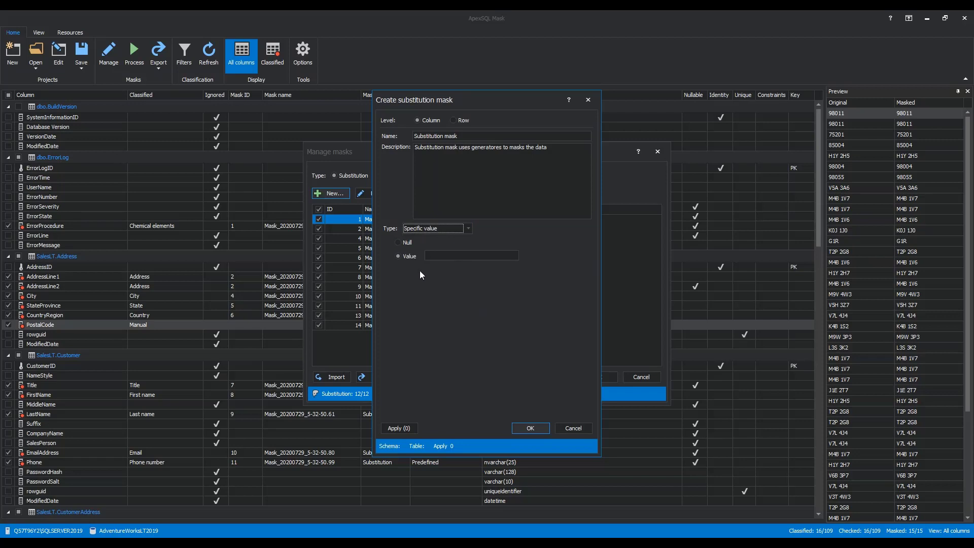
pyautogui.click(398, 255)
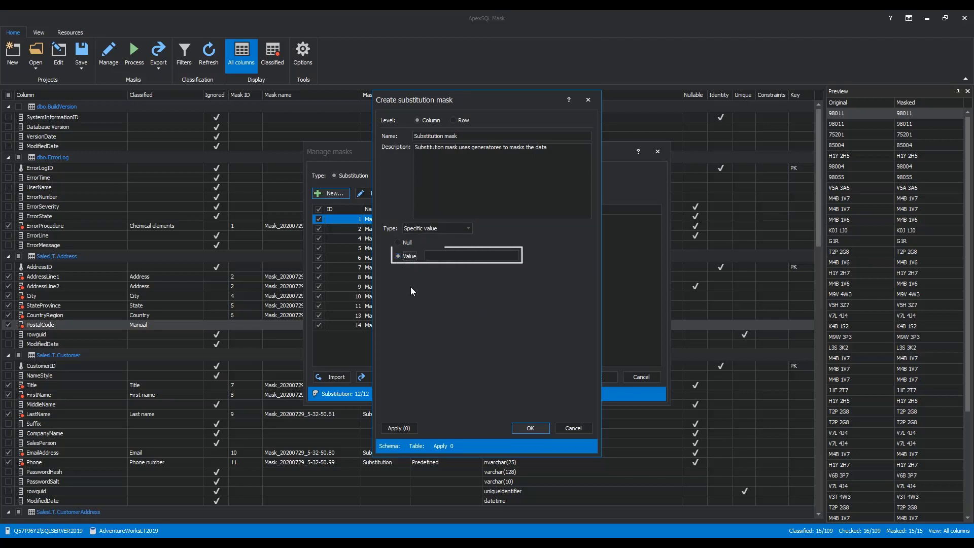
pyautogui.click(472, 255)
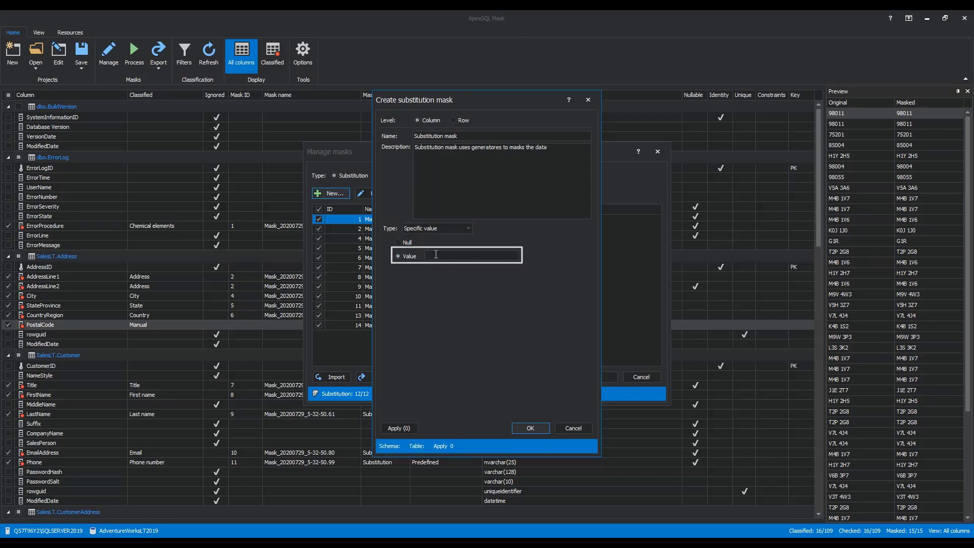
pyautogui.write('x')
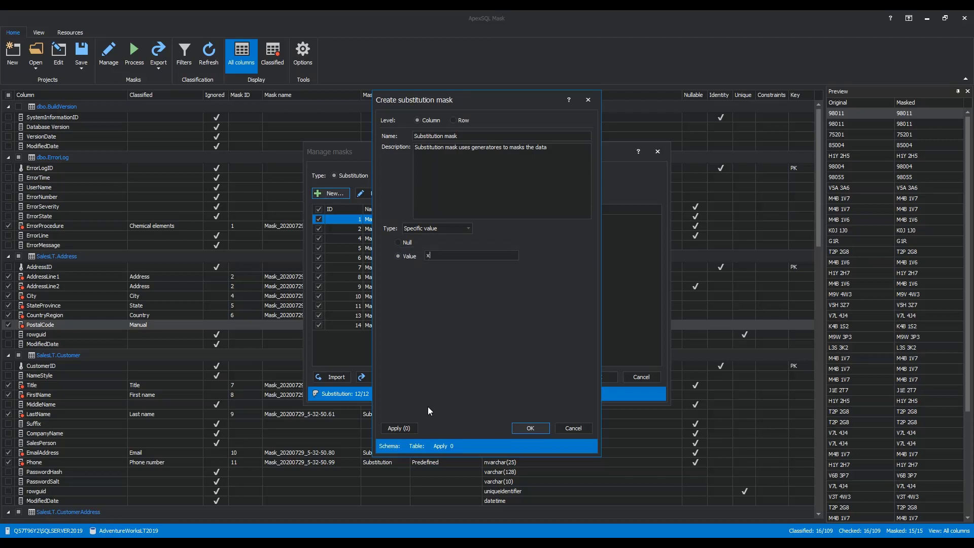
# Move PostalCode from Available to Applied so the new mask covers it, and confirm.
pyautogui.click(399, 429)
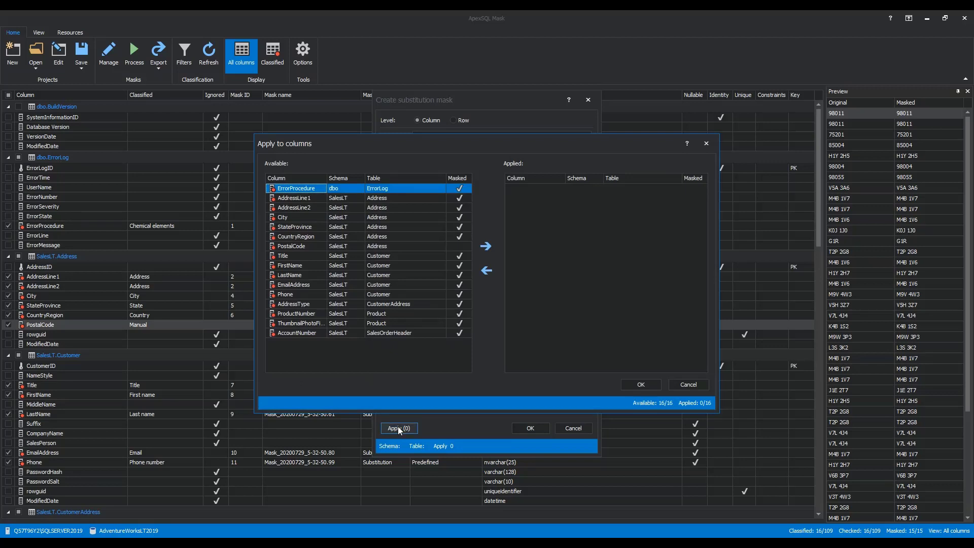
pyautogui.moveTo(297, 246)
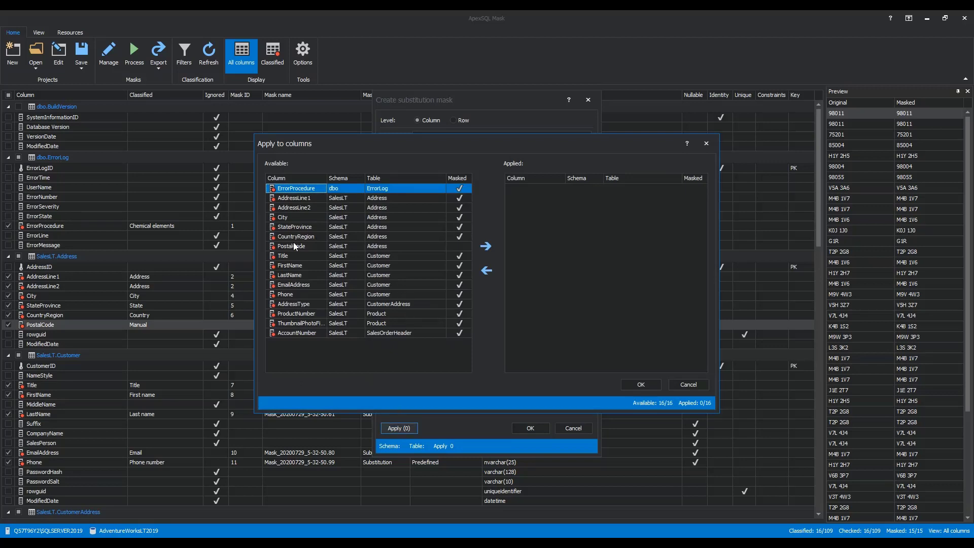
pyautogui.moveTo(314, 361)
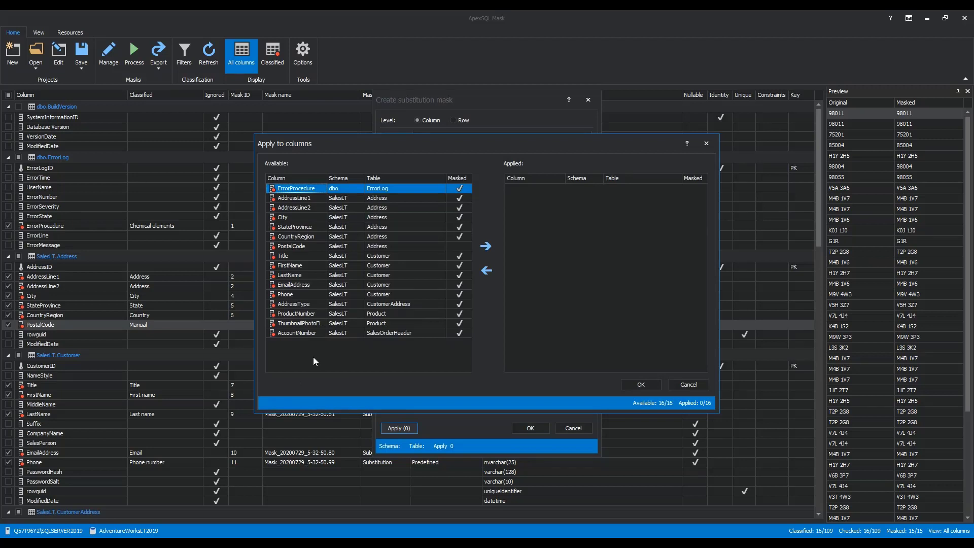
pyautogui.click(291, 246)
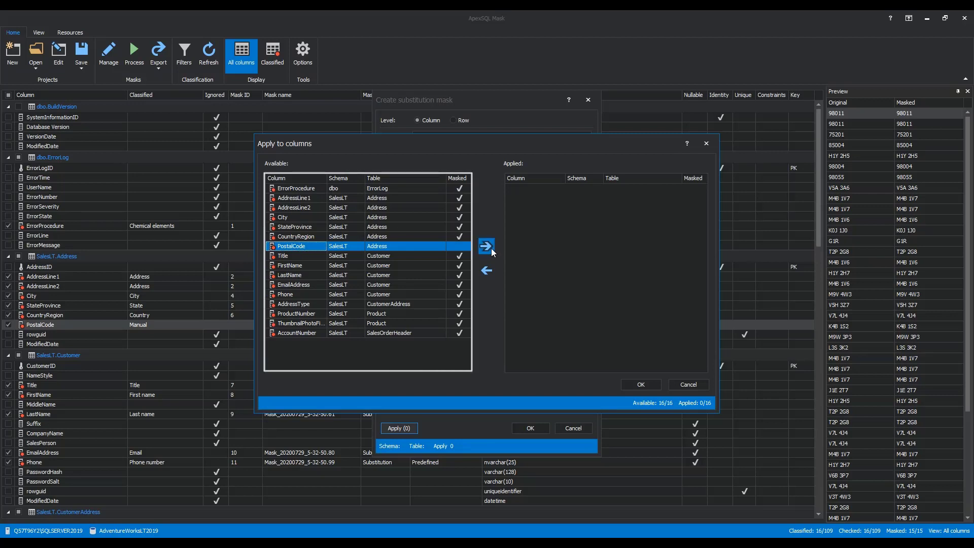
pyautogui.click(486, 245)
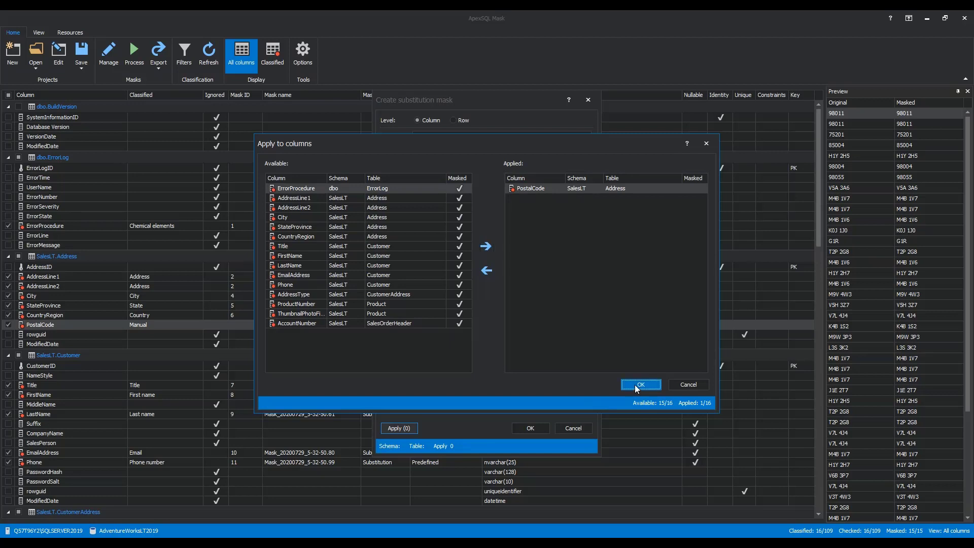
pyautogui.click(642, 385)
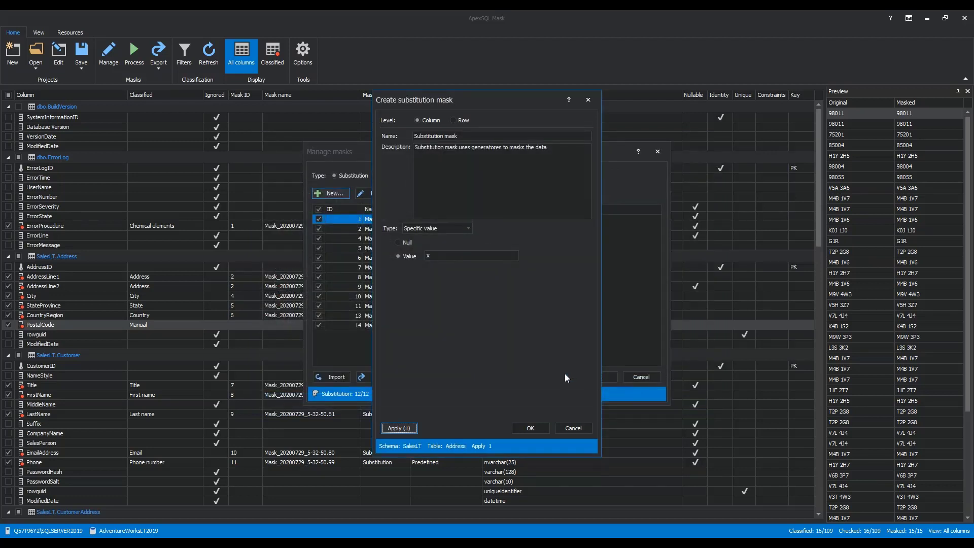
pyautogui.moveTo(491, 434)
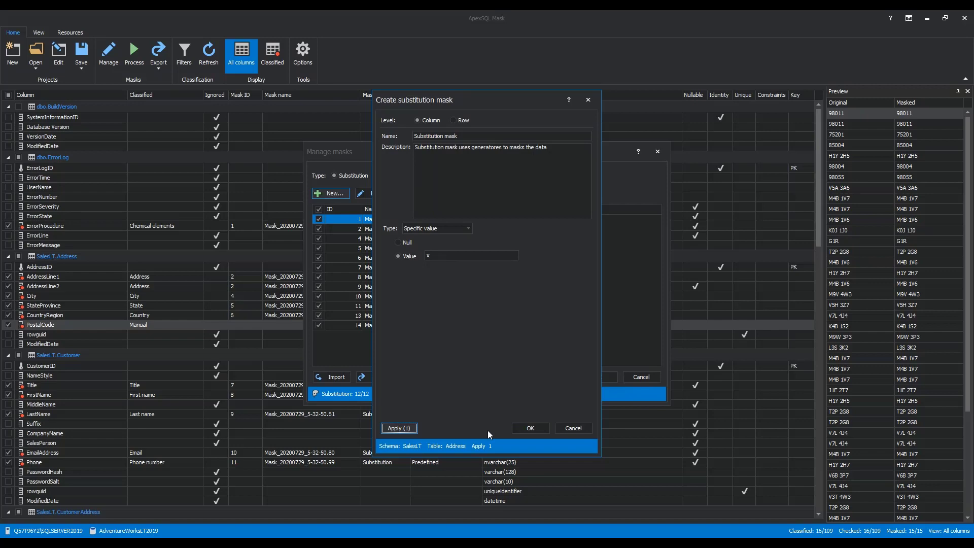
pyautogui.moveTo(530, 427)
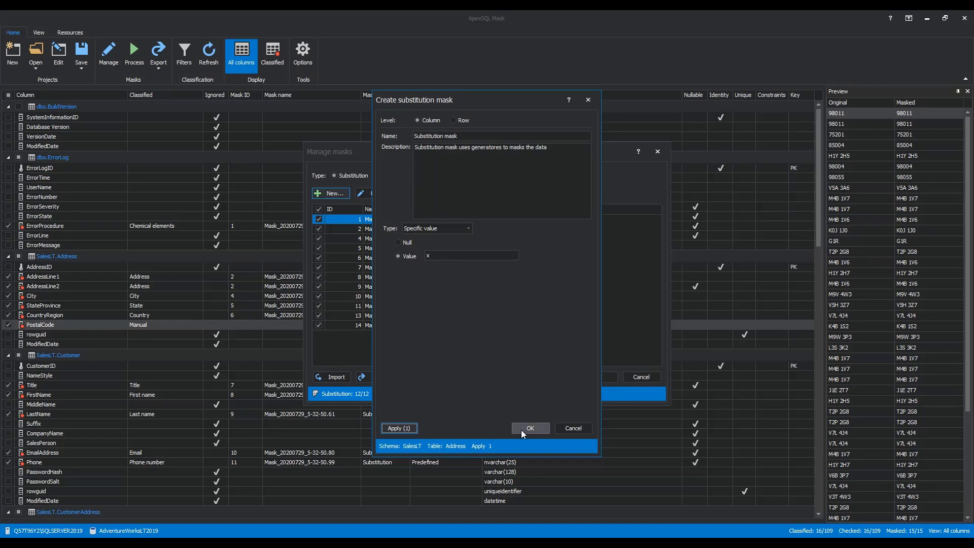
# Select mask 16 (Substitution mask, Specific value) for PostalCode and preview every postal code as x.
pyautogui.click(530, 428)
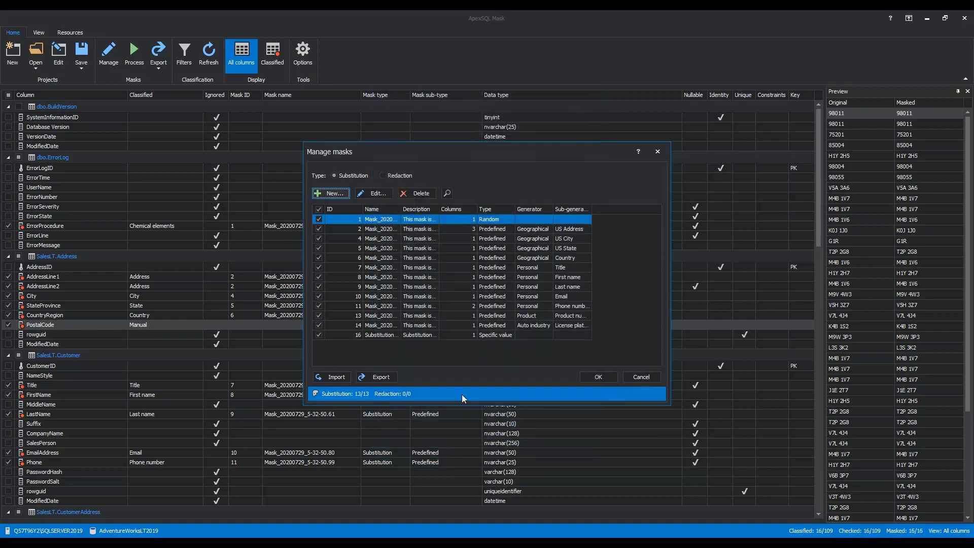
pyautogui.click(420, 335)
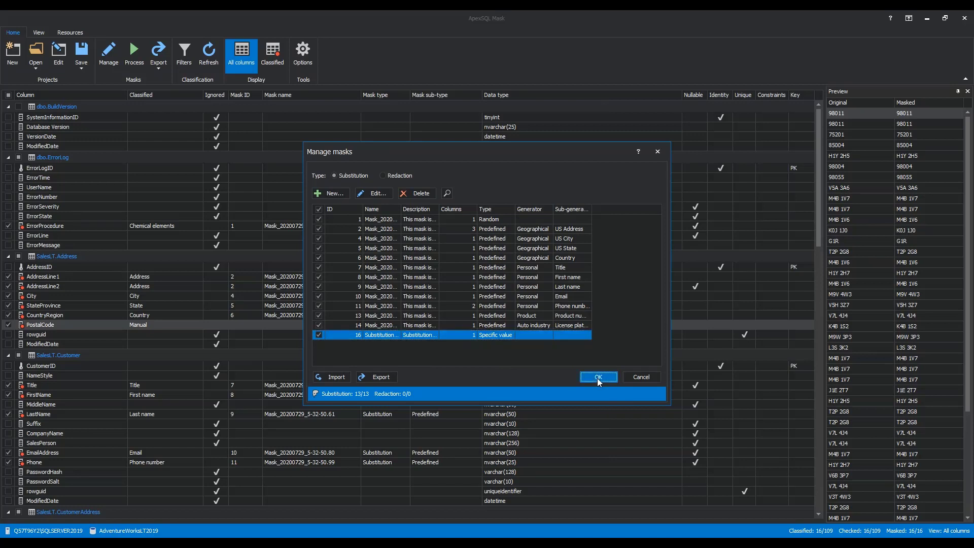
pyautogui.click(599, 376)
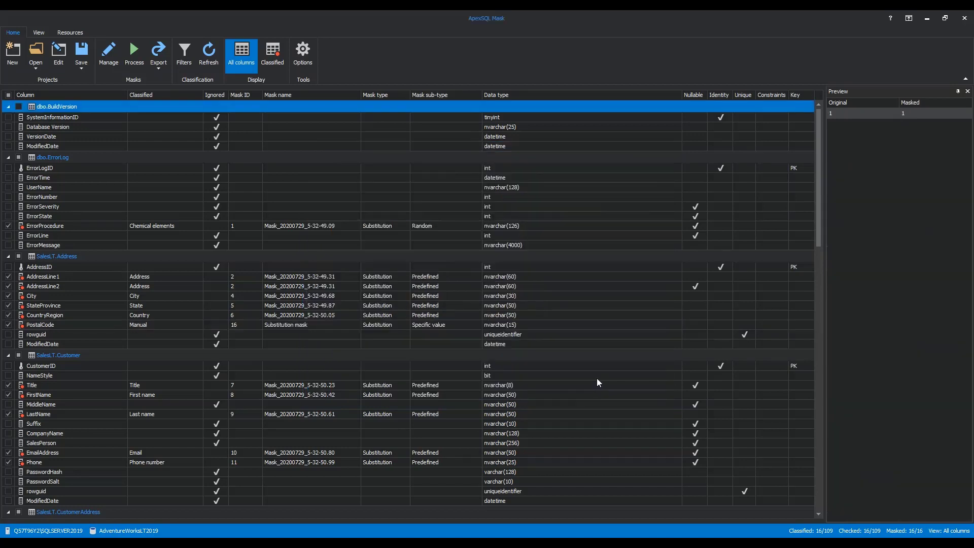
pyautogui.moveTo(196, 381)
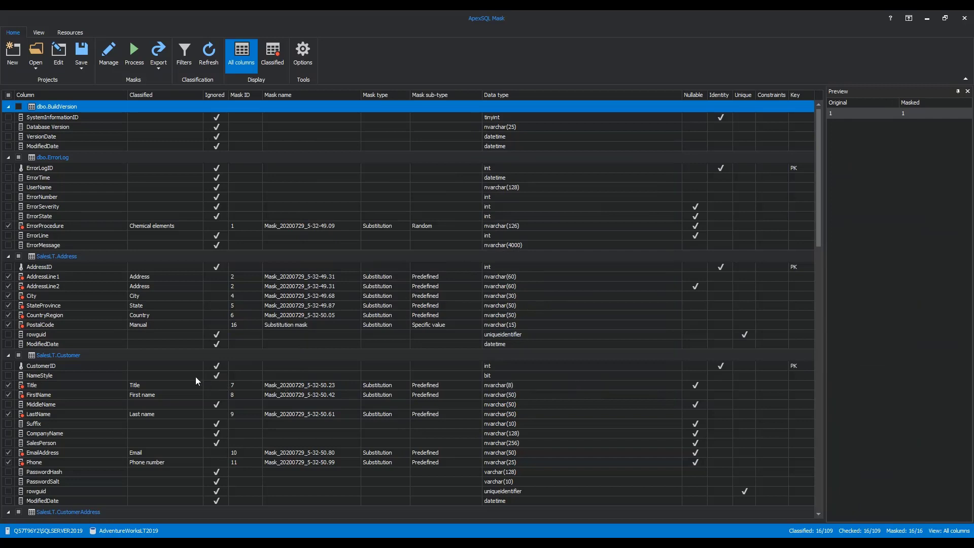
pyautogui.moveTo(114, 356)
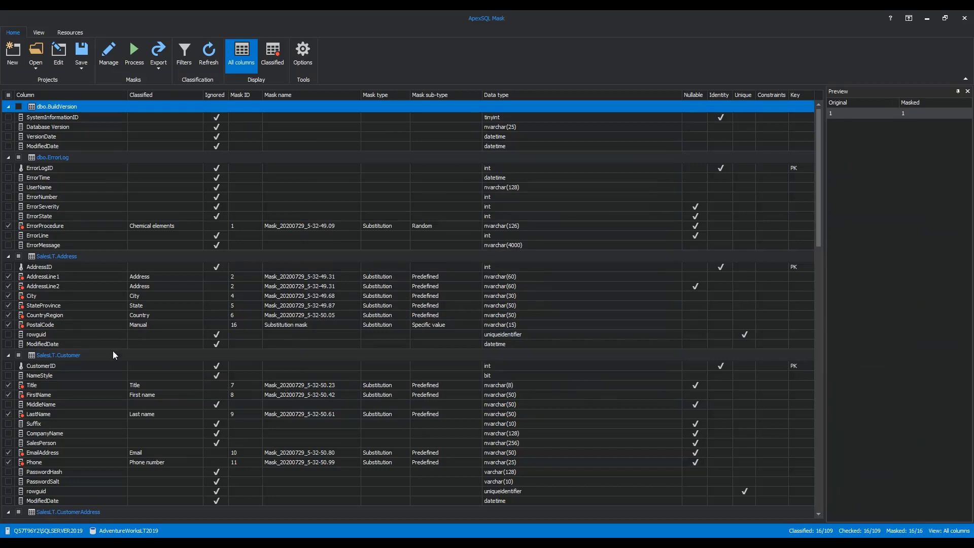
pyautogui.click(40, 325)
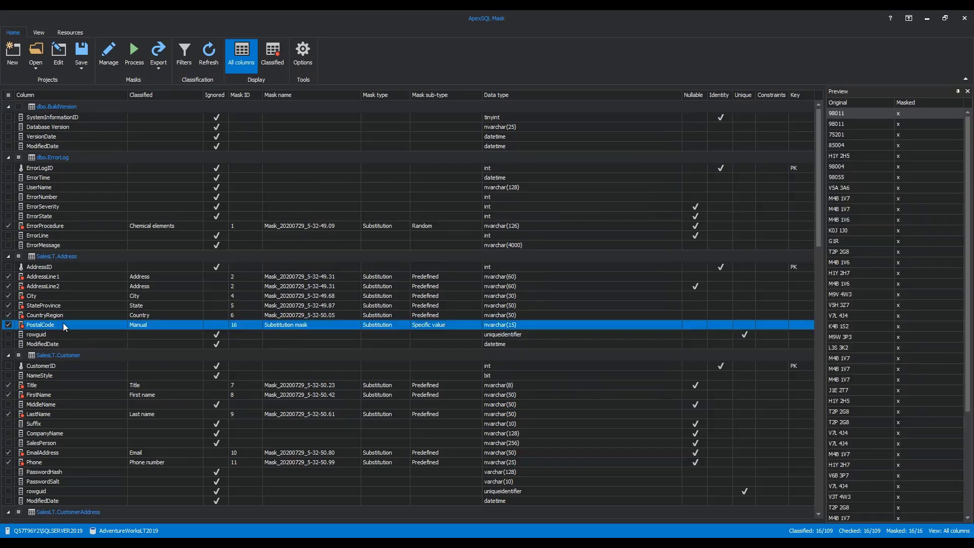
pyautogui.moveTo(881, 520)
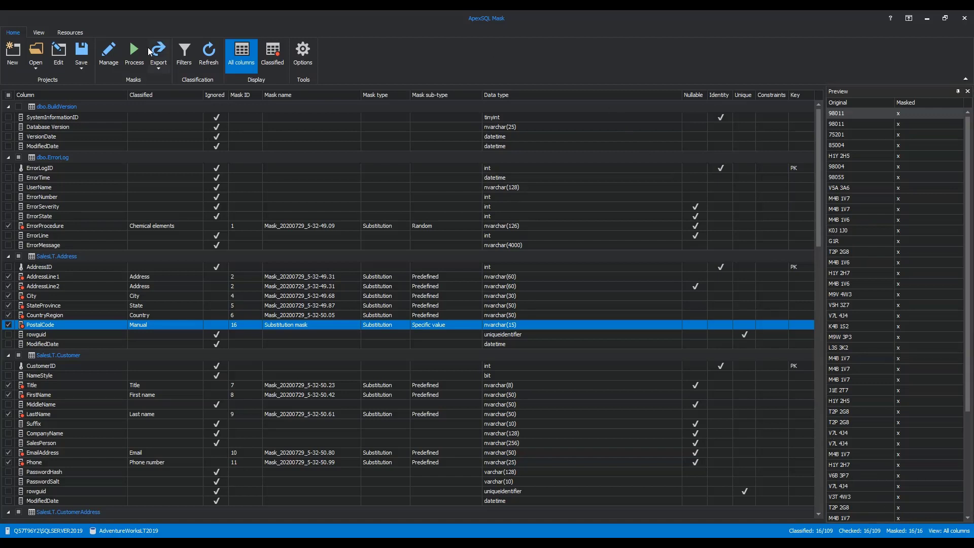
# Start Process to show the masking job summary for updating AdventureWorksLT2019 directly.
pyautogui.click(134, 52)
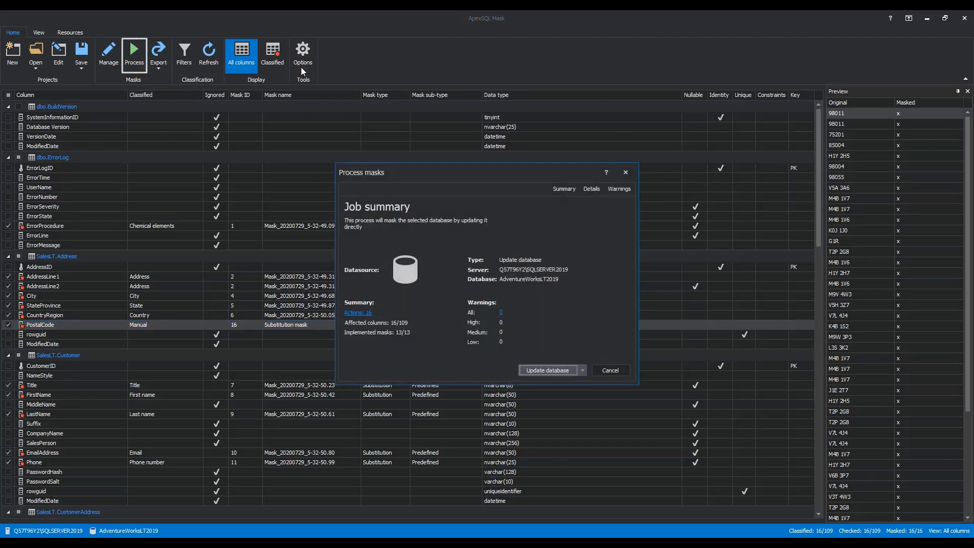
pyautogui.moveTo(475, 360)
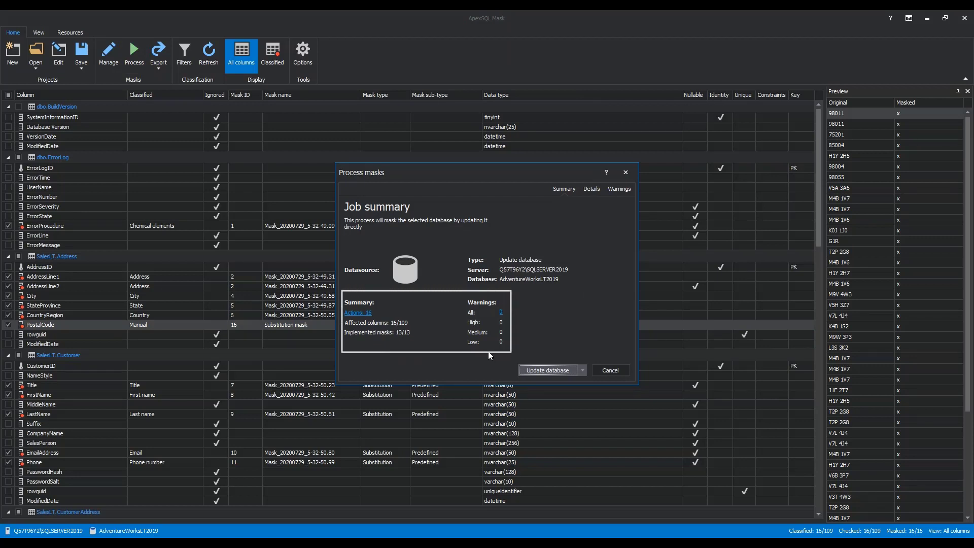
pyautogui.moveTo(505, 356)
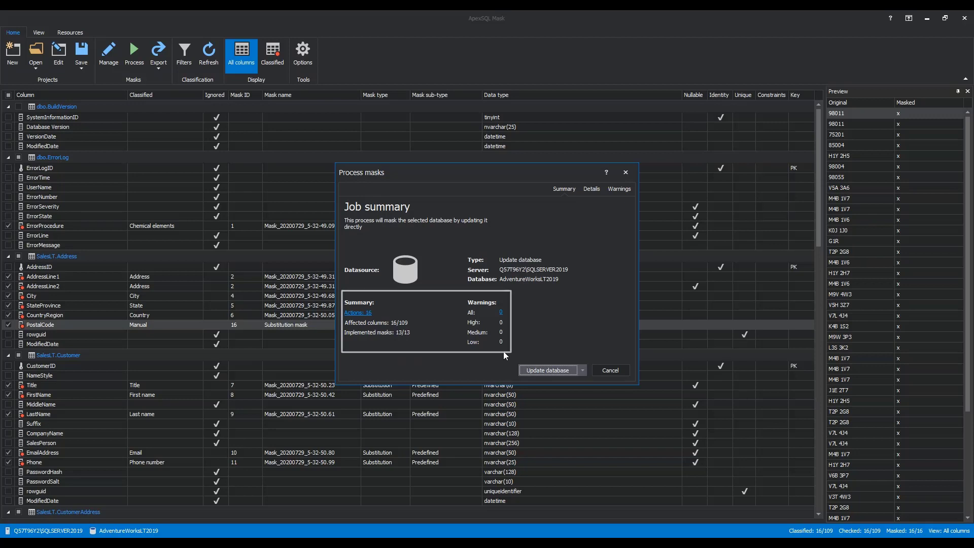
pyautogui.click(582, 369)
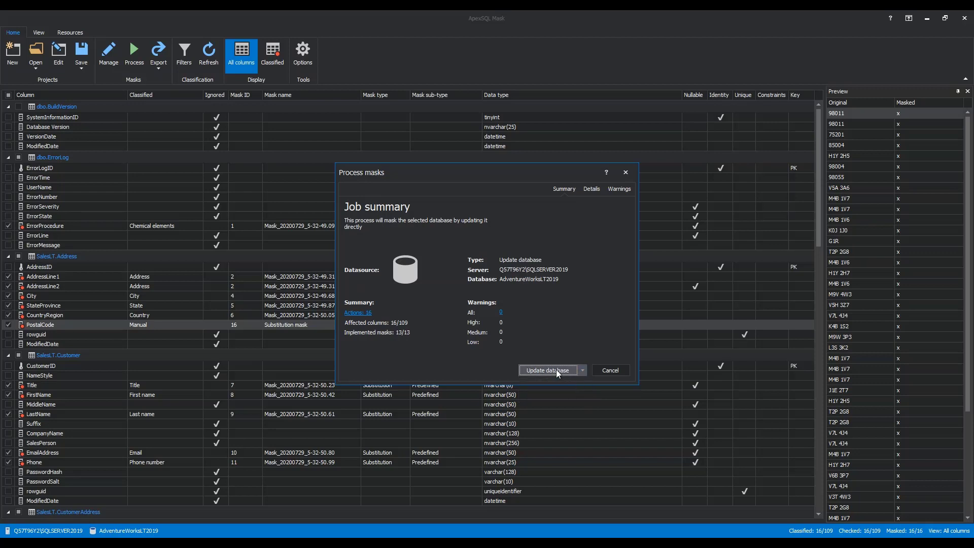
# Update the database, applying 13 of 13 masks to 16 columns.
pyautogui.click(547, 370)
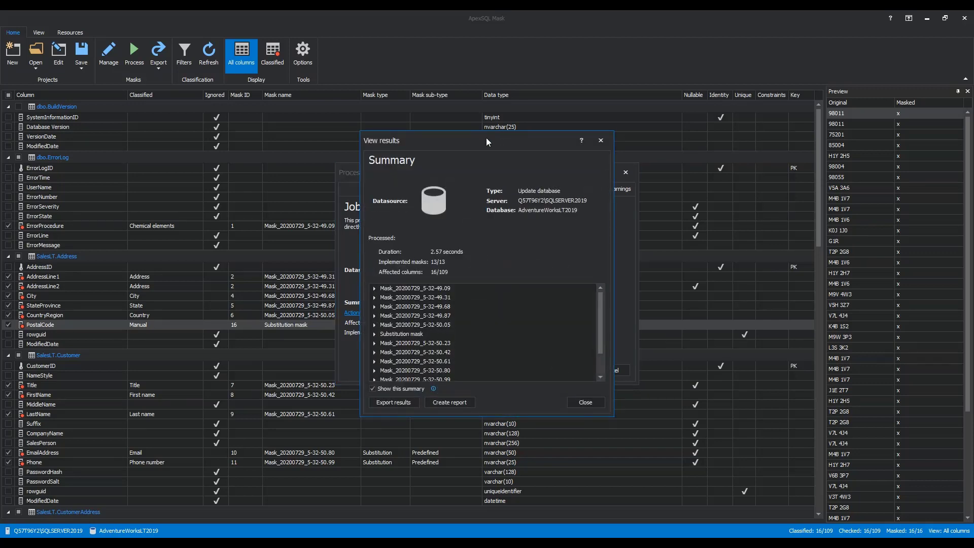
pyautogui.moveTo(489, 148)
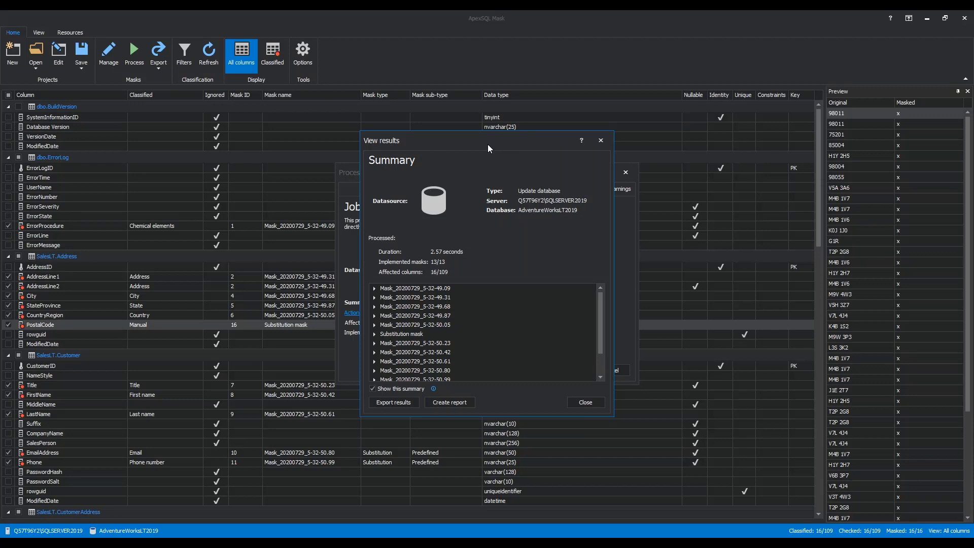
pyautogui.moveTo(540, 402)
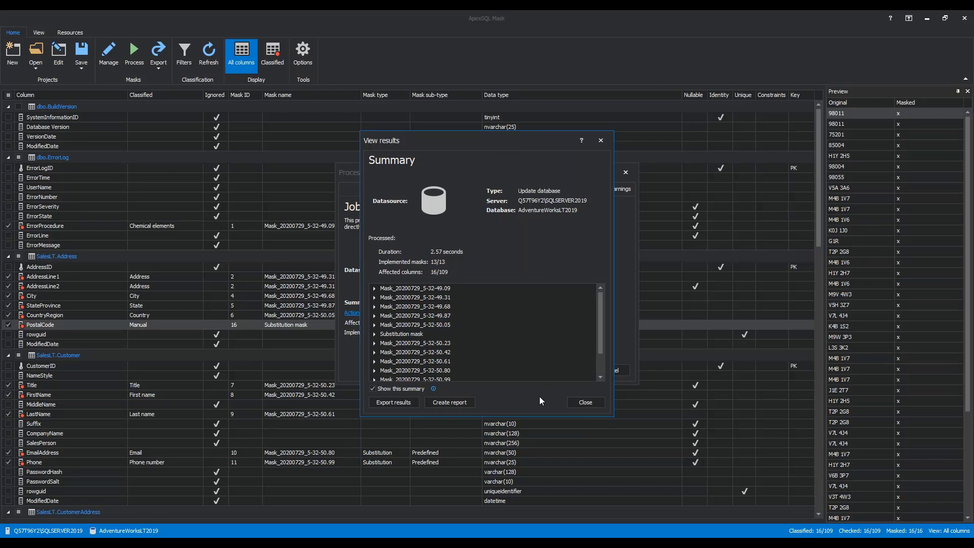
pyautogui.moveTo(488, 409)
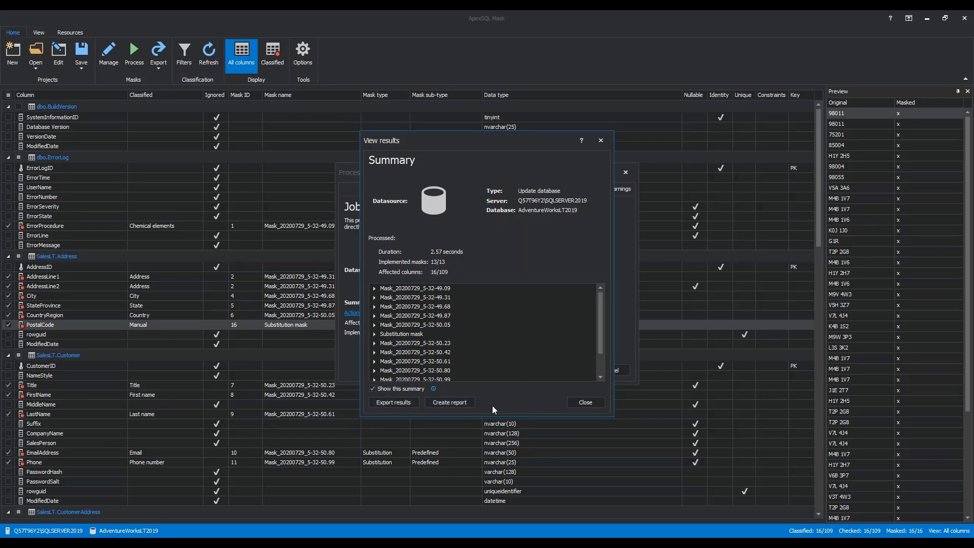
# Export the data masking report to the ApexSQL Mask documents folder and view it in the browser.
pyautogui.click(393, 402)
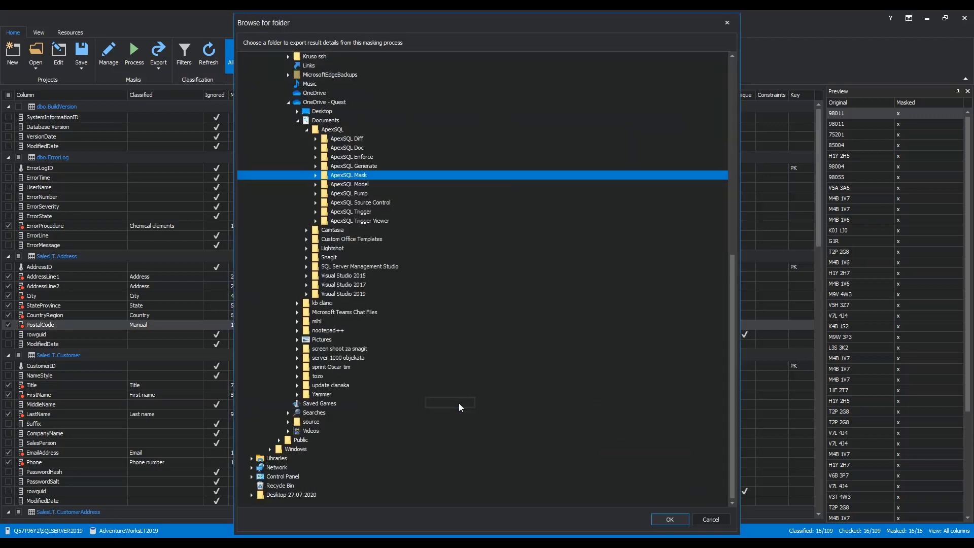
pyautogui.moveTo(495, 431)
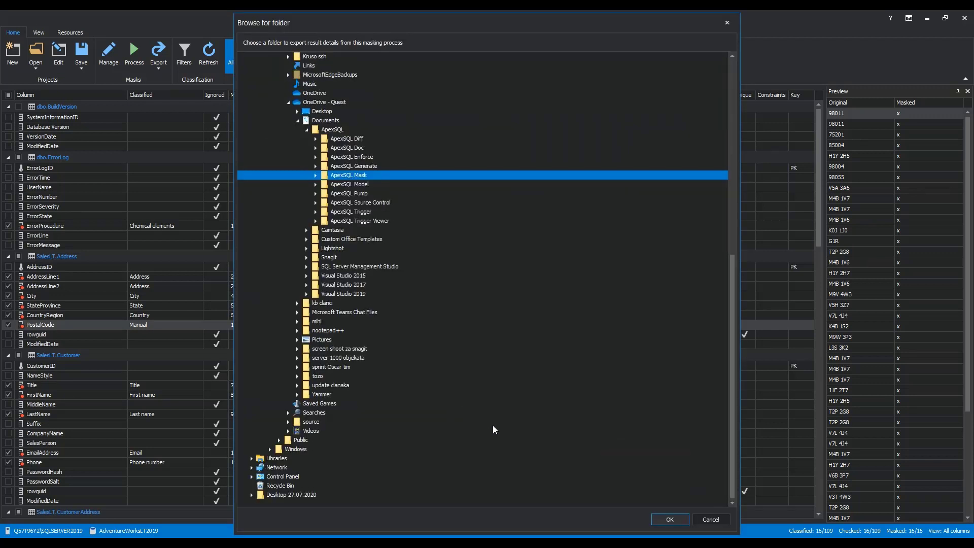
pyautogui.moveTo(620, 529)
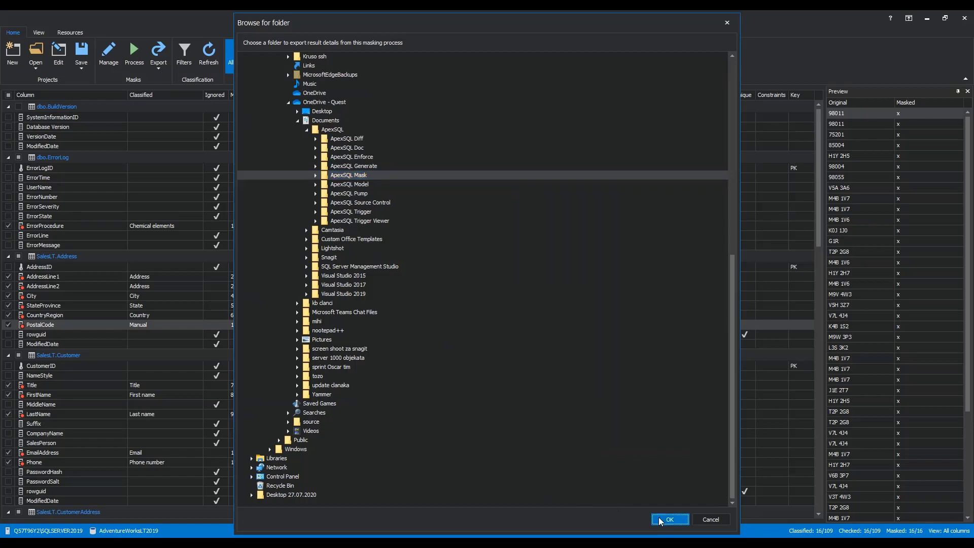
pyautogui.click(669, 534)
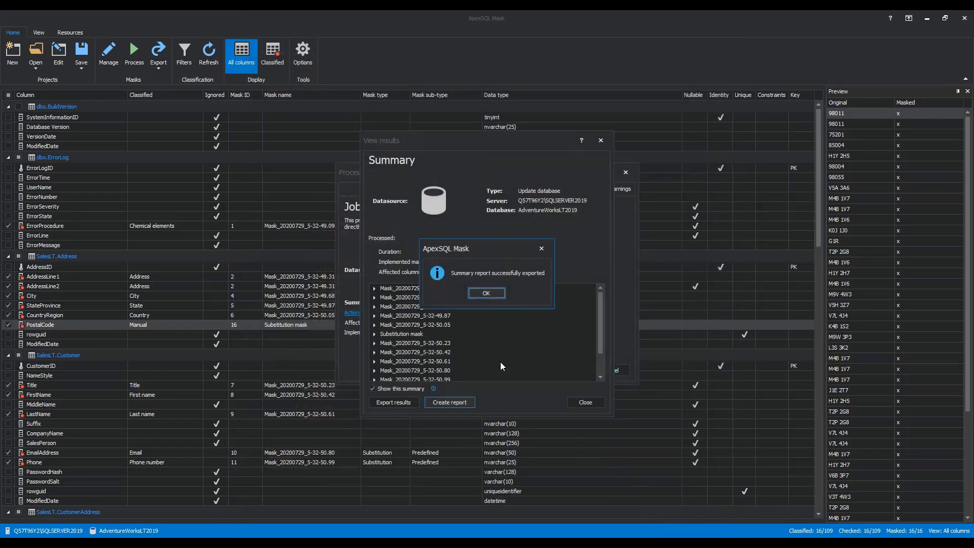
pyautogui.click(486, 292)
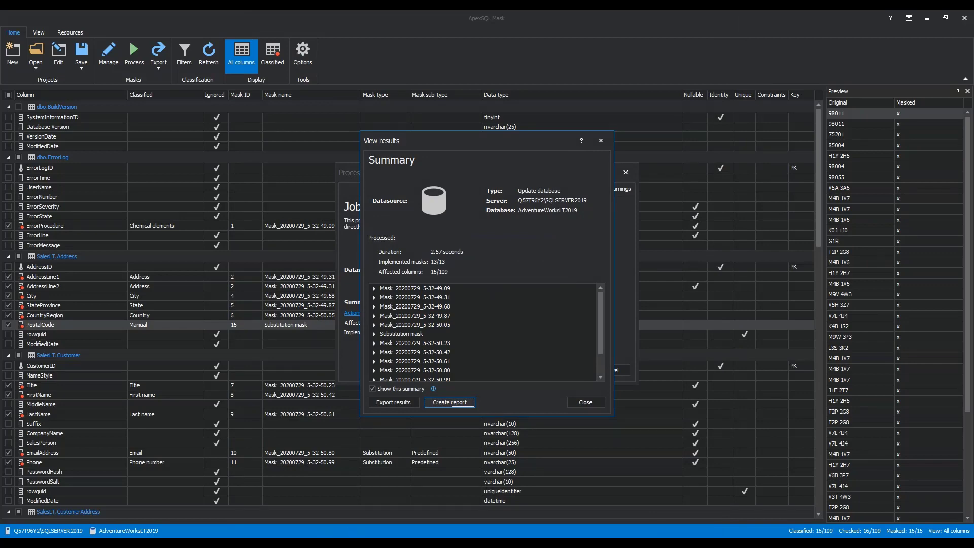
pyautogui.click(450, 402)
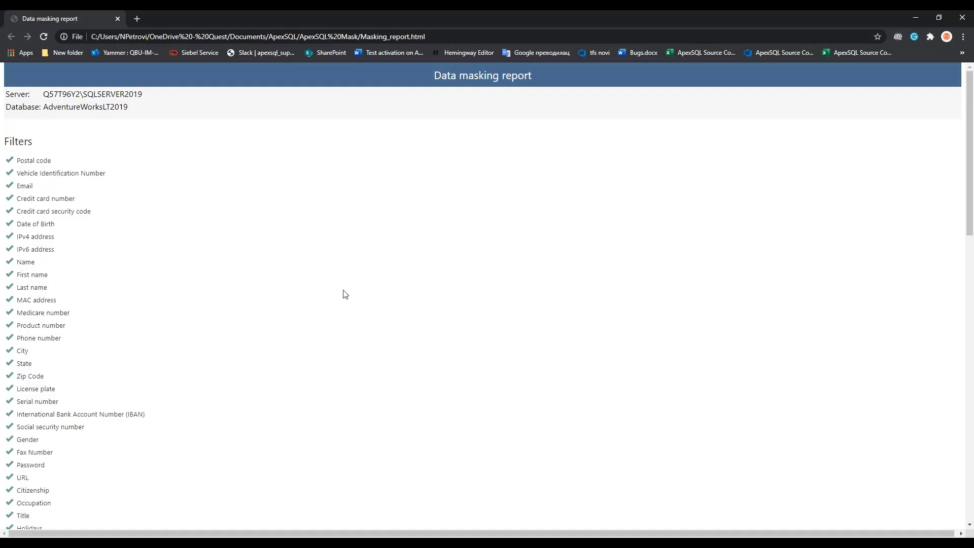
pyautogui.scroll(-3)
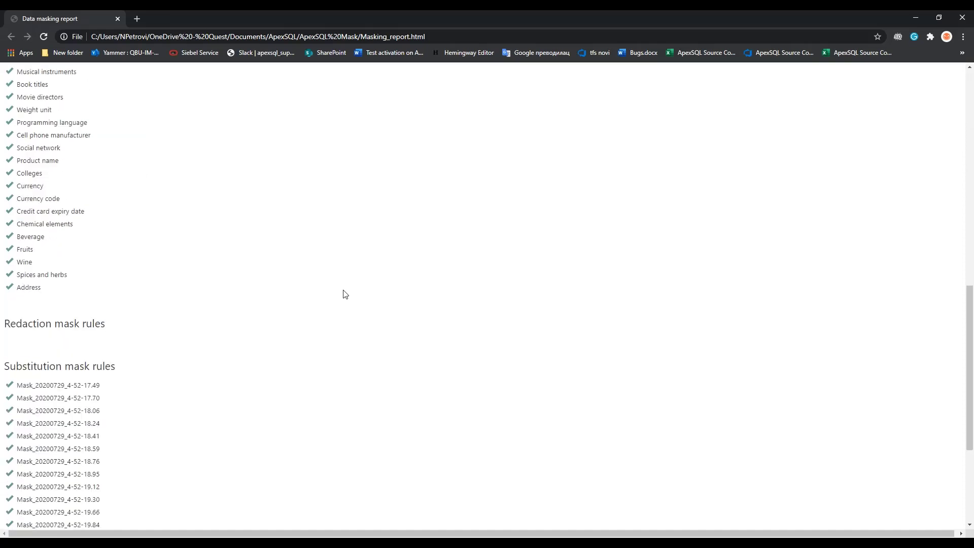